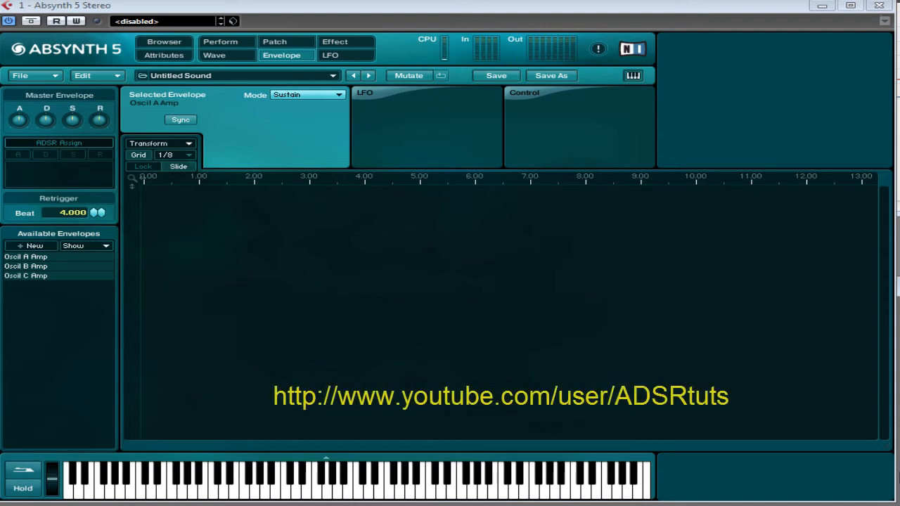
mouse_move(457, 278)
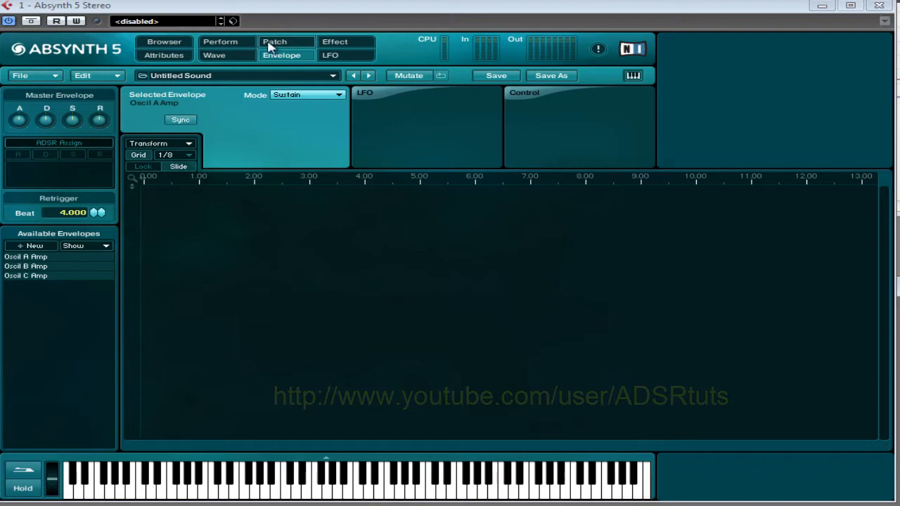
Switch from the Envelope page to the Patch signal-flow view
left_click(274, 42)
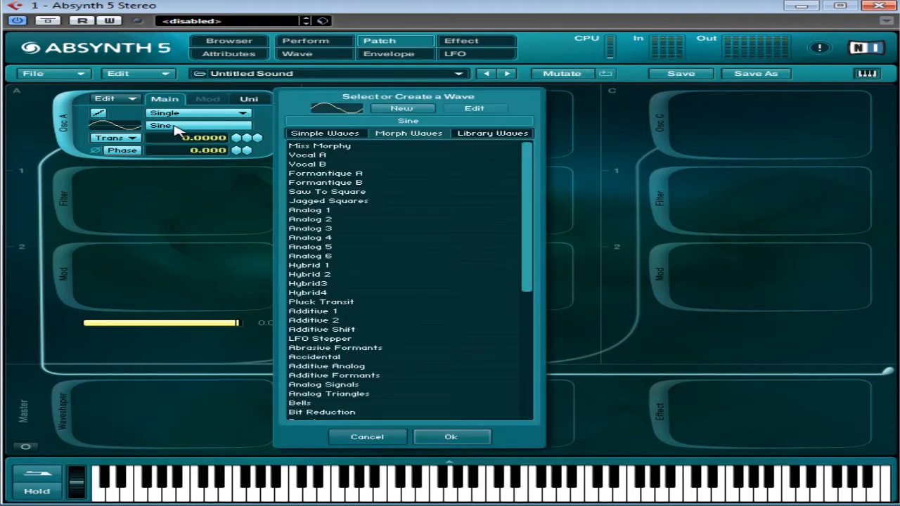
mouse_move(391, 195)
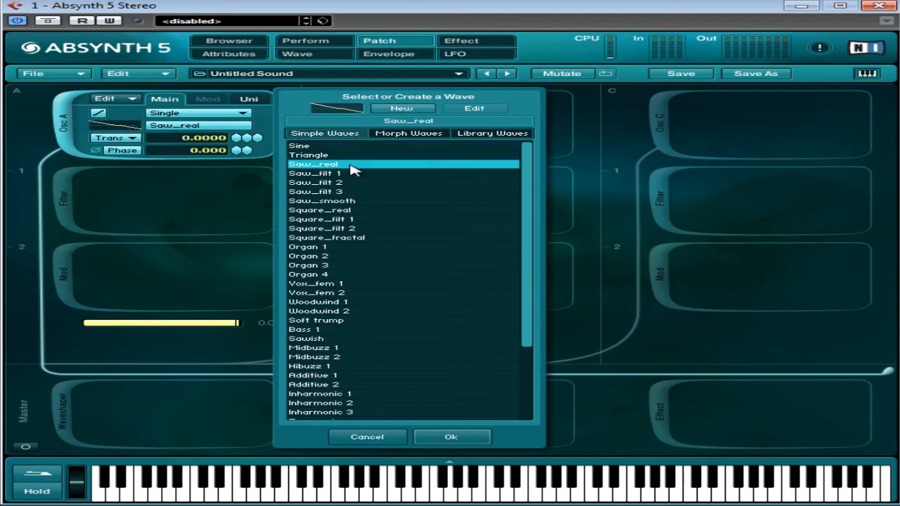
Give oscillator A the Saw_real waveform and lower its level to -13.9 dB
left_click(450, 436)
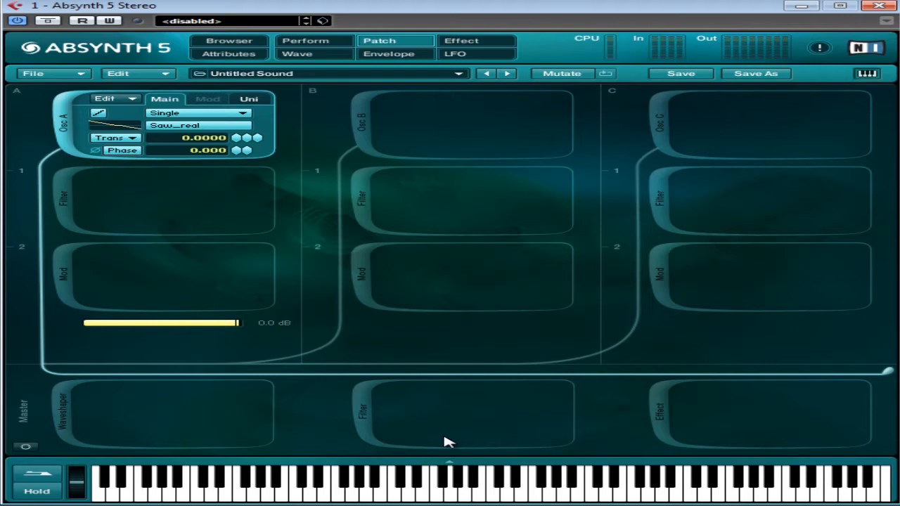
mouse_move(163, 134)
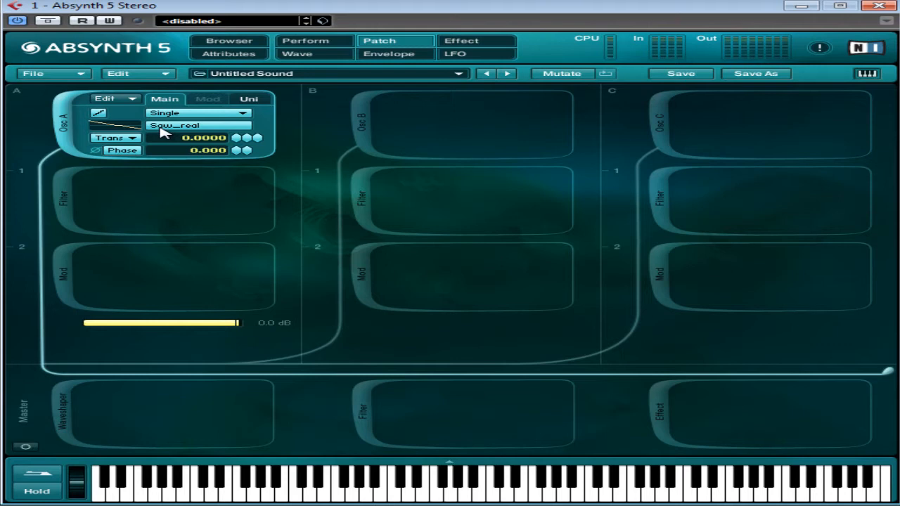
mouse_move(253, 274)
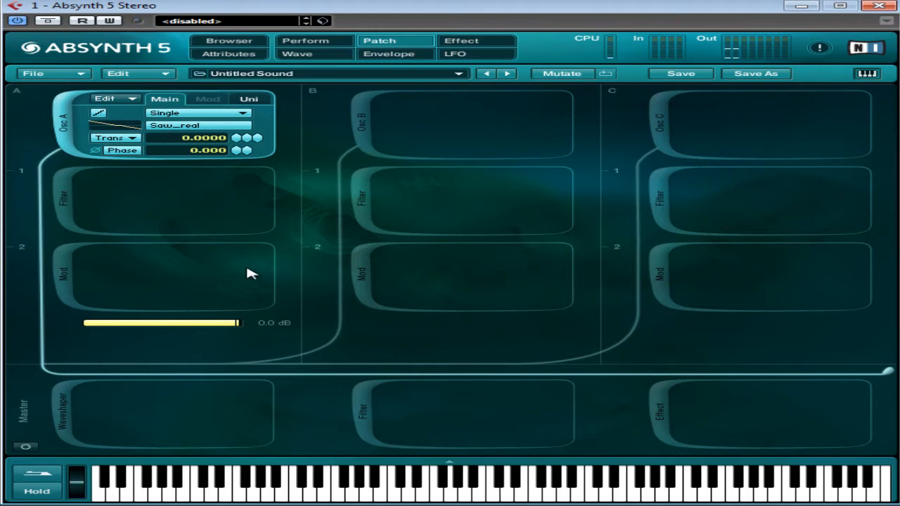
left_click_drag(236, 322, 106, 322)
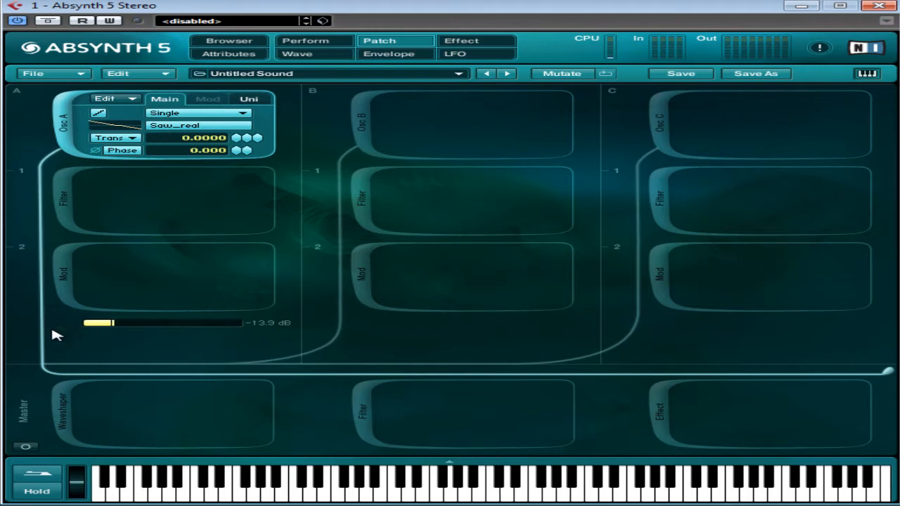
mouse_move(273, 106)
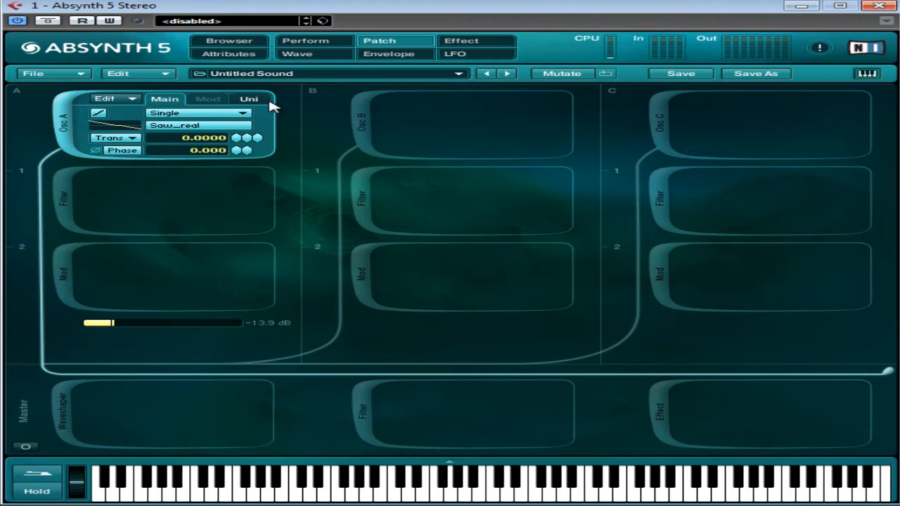
mouse_move(99, 118)
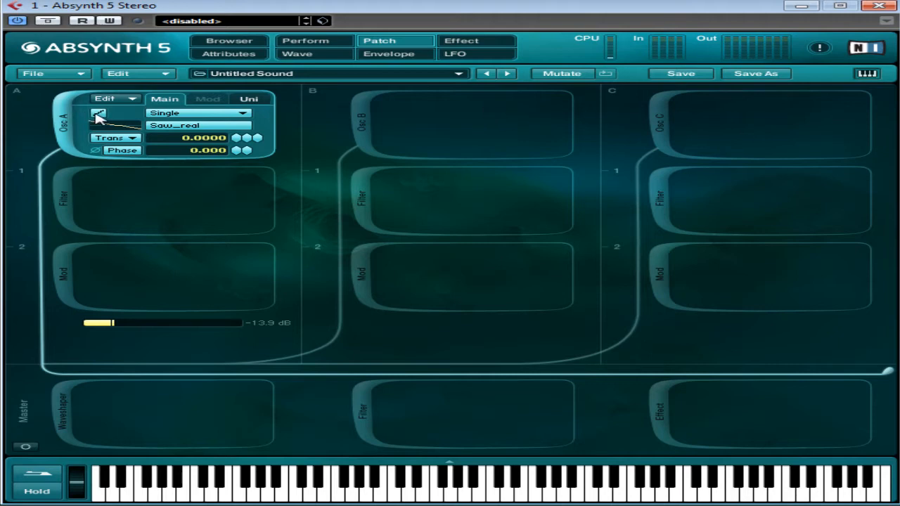
Enable oscillator B with Saw_real and oscillator C with Square_fractal
left_click(360, 115)
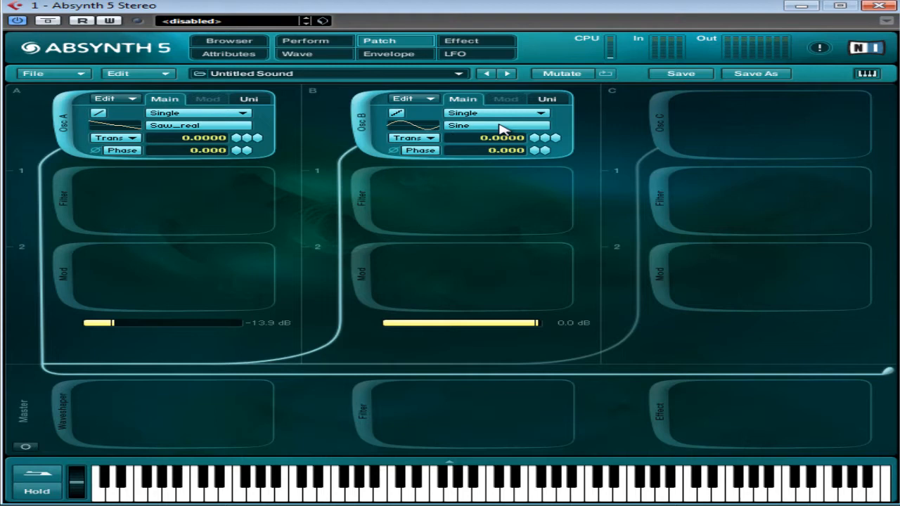
left_click(495, 125)
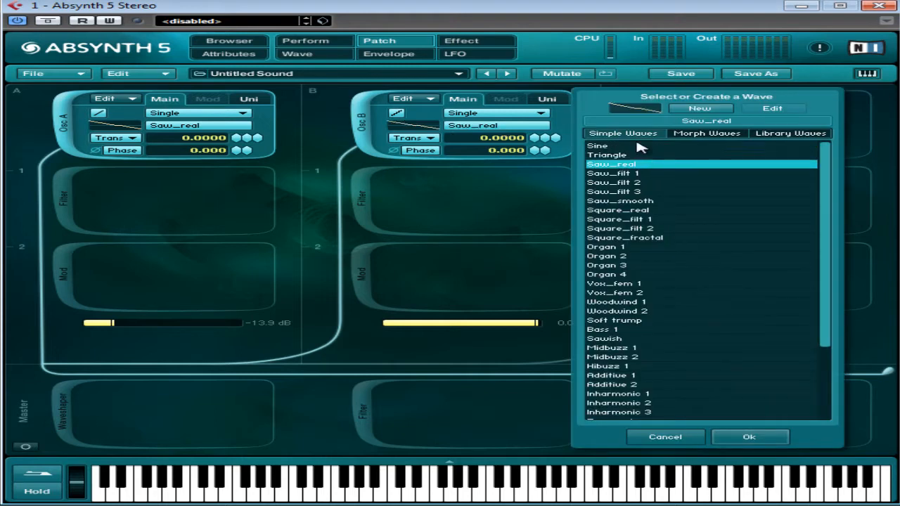
left_click(664, 436)
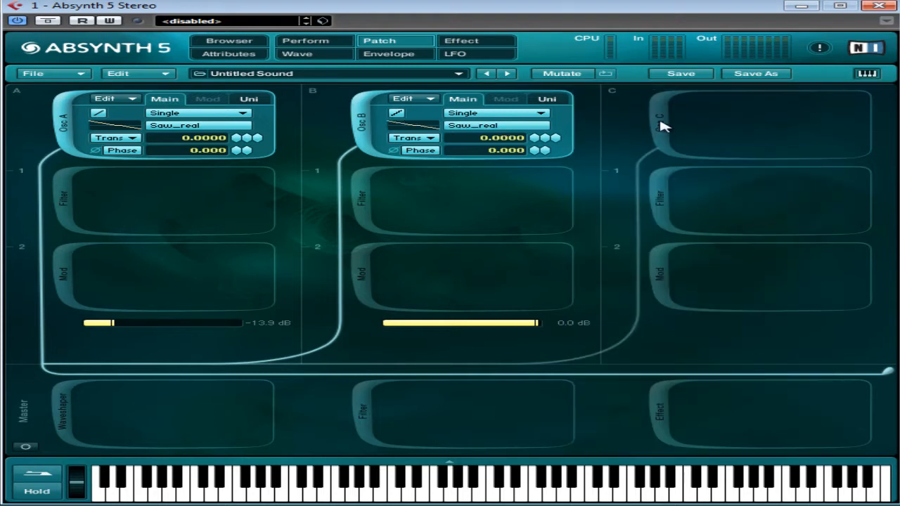
left_click(661, 113)
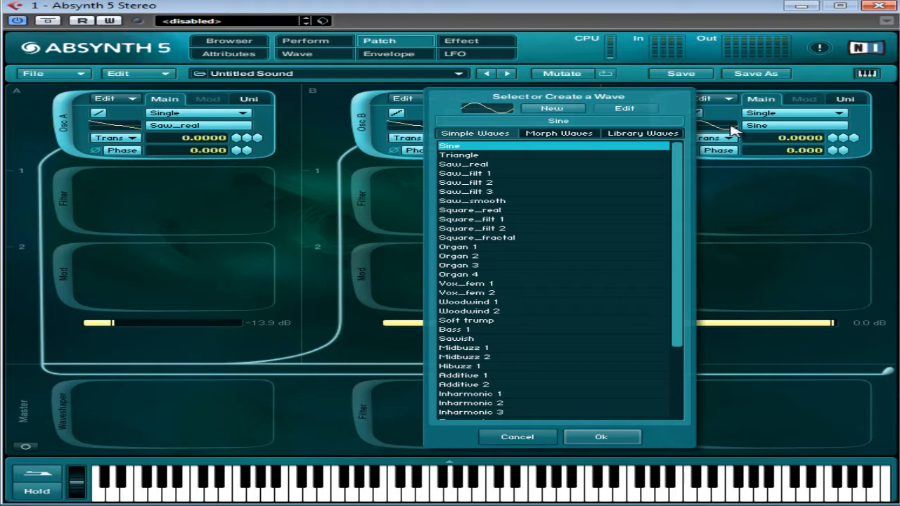
mouse_move(492, 244)
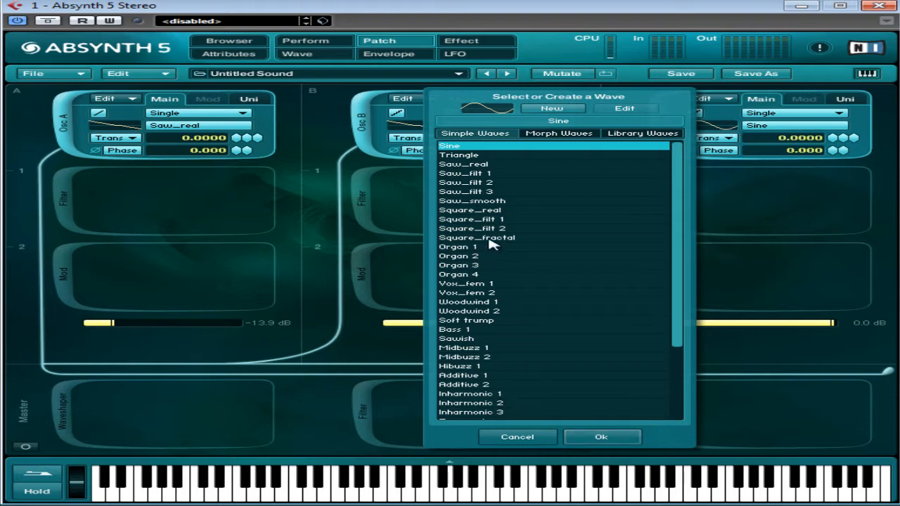
left_click(602, 436)
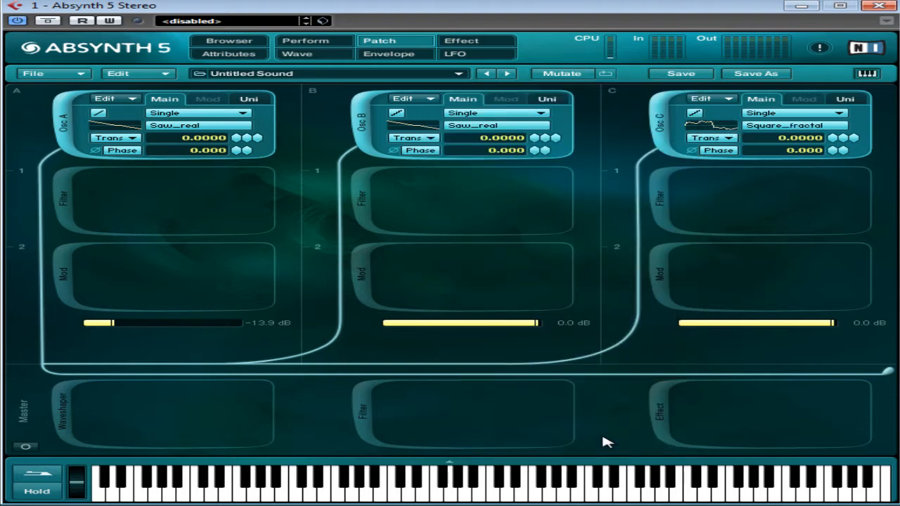
mouse_move(477, 371)
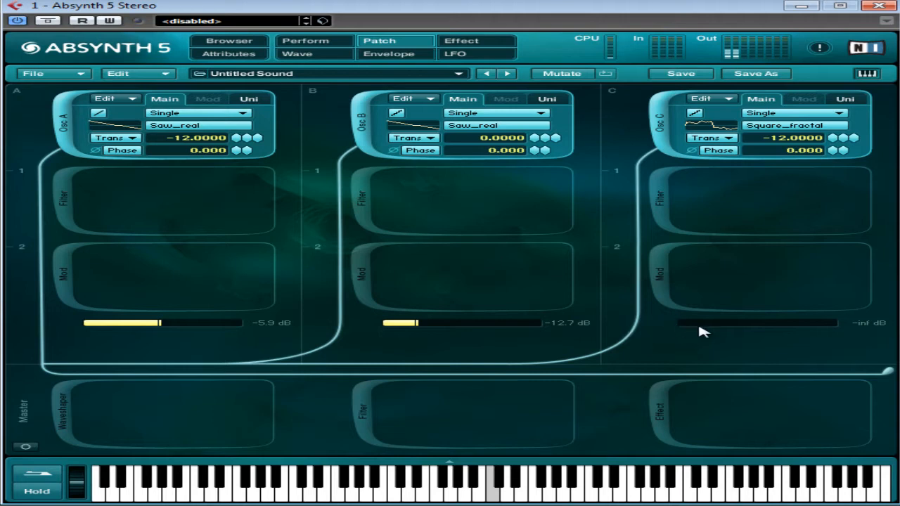
Set oscillator C's level to -10.6 dB and add a filter to the master channel
left_click_drag(696, 322, 748, 322)
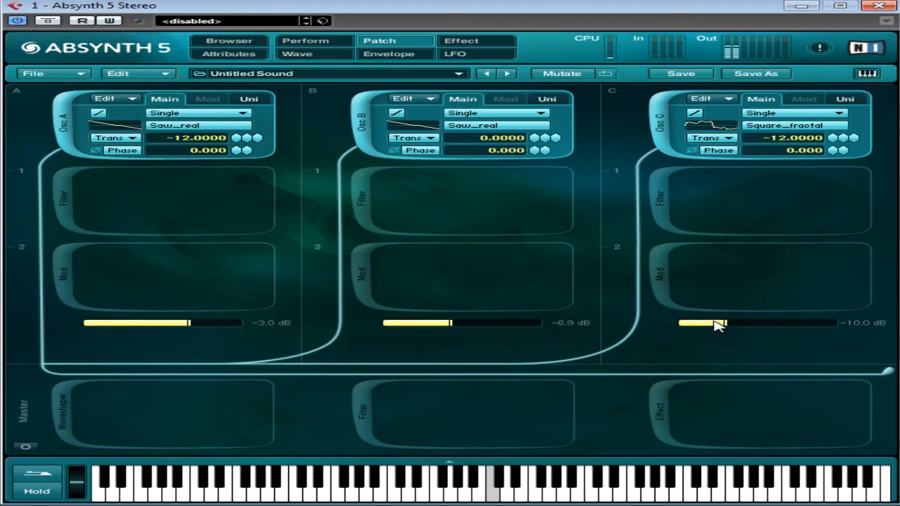
left_click_drag(720, 323, 723, 332)
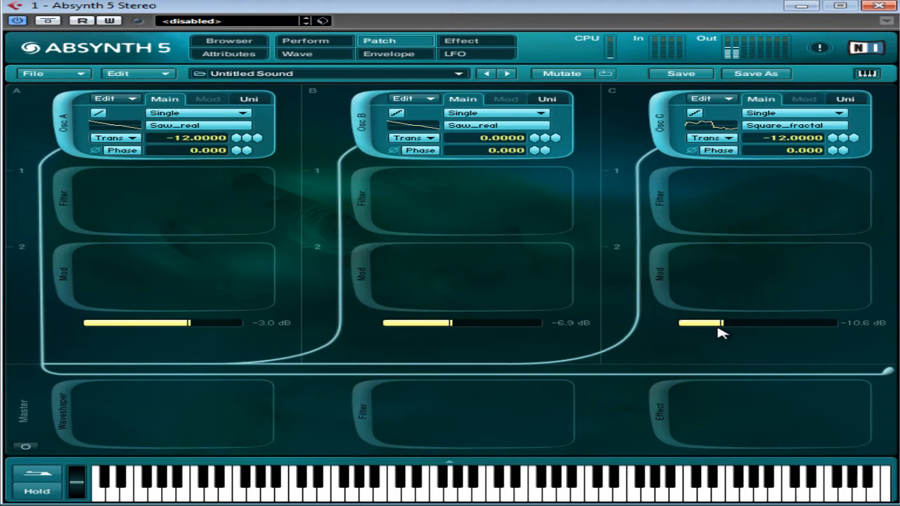
mouse_move(433, 199)
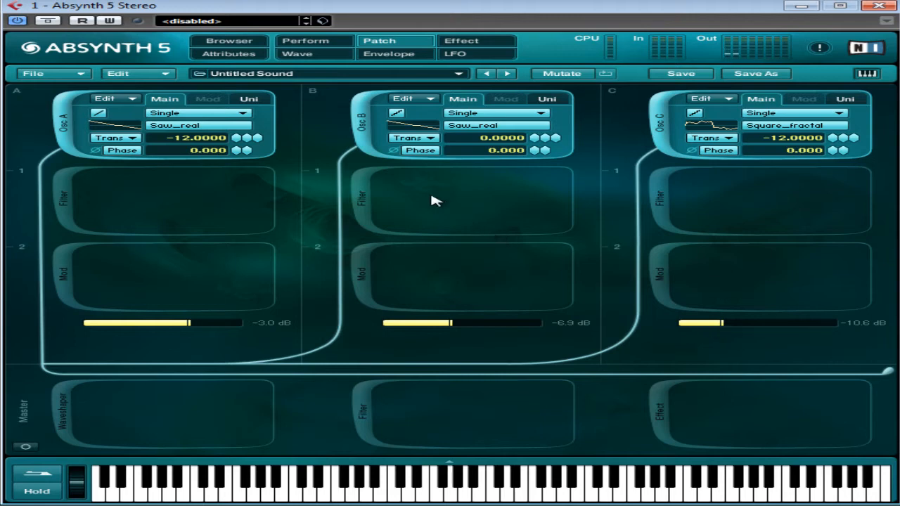
mouse_move(360, 422)
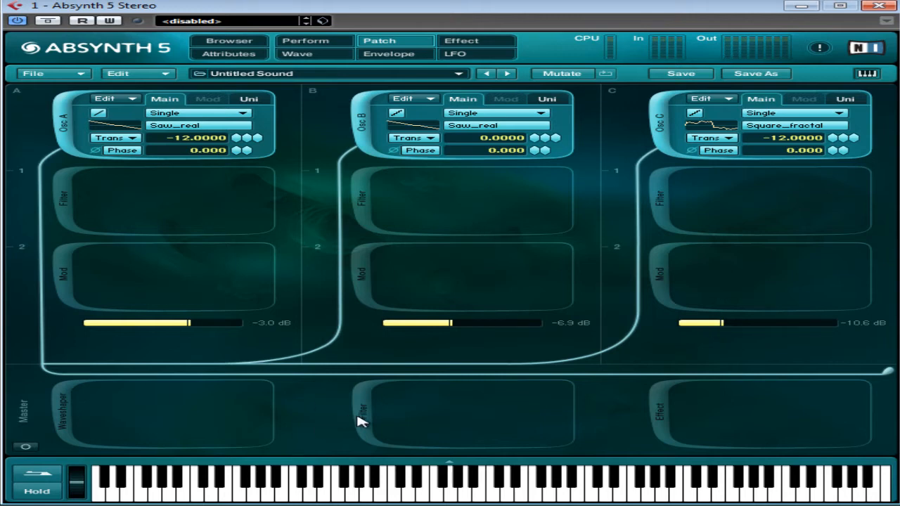
left_click(363, 410)
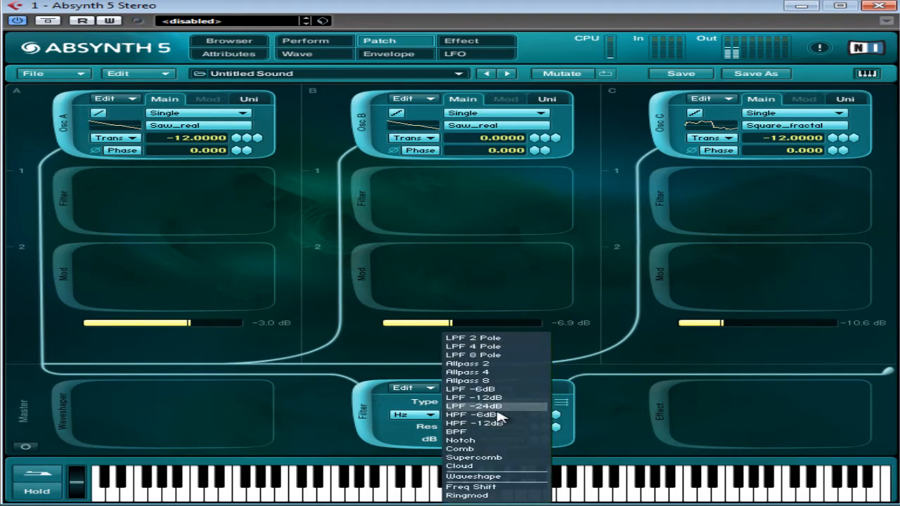
Make the master filter HPF -12dB at 1872.885 Hz, with oscillator B at -4 and C at -7.5 dB
left_click(474, 422)
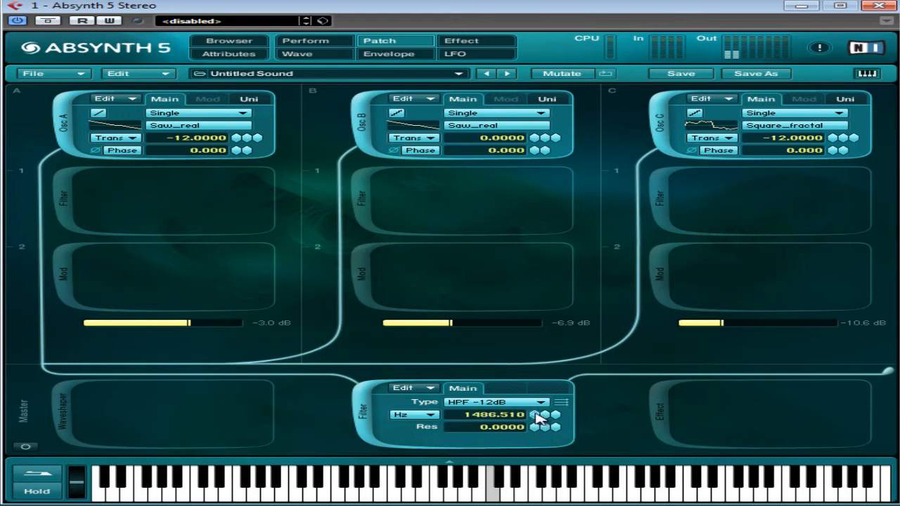
mouse_move(675, 358)
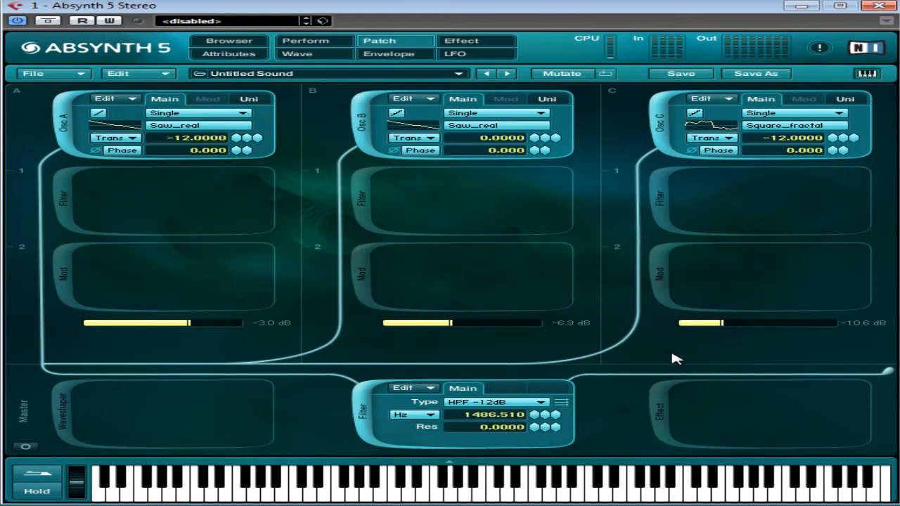
left_click_drag(720, 322, 734, 322)
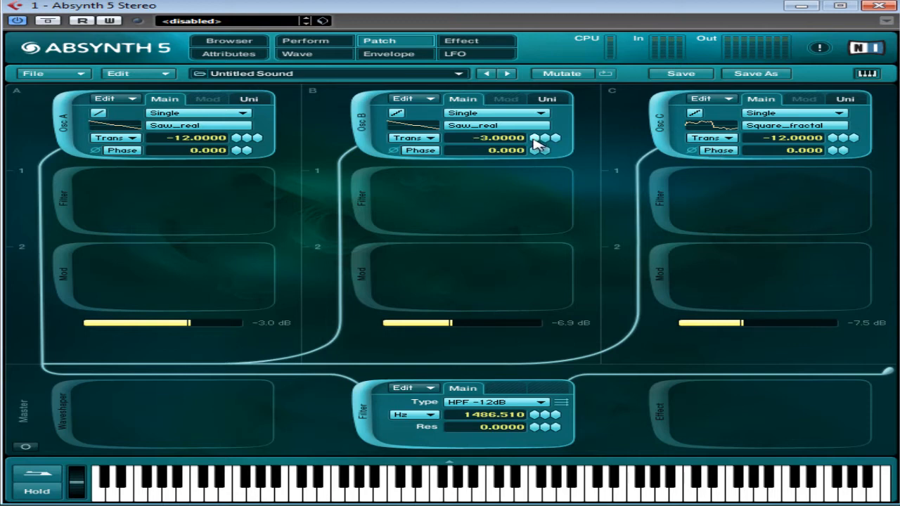
left_click(537, 141)
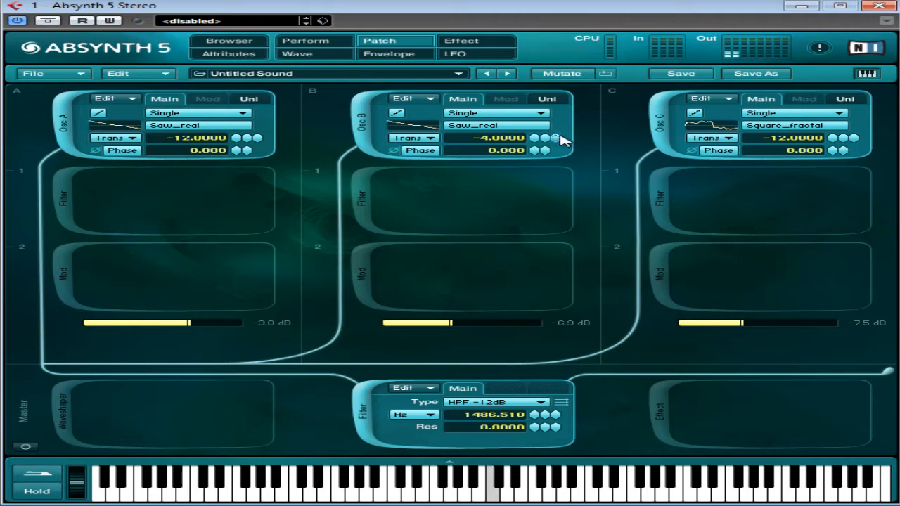
mouse_move(537, 419)
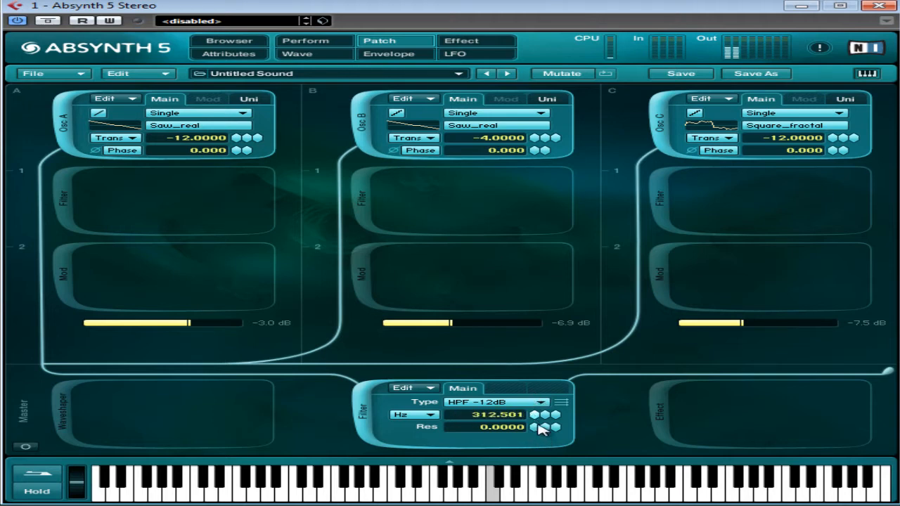
left_click_drag(542, 422, 545, 410)
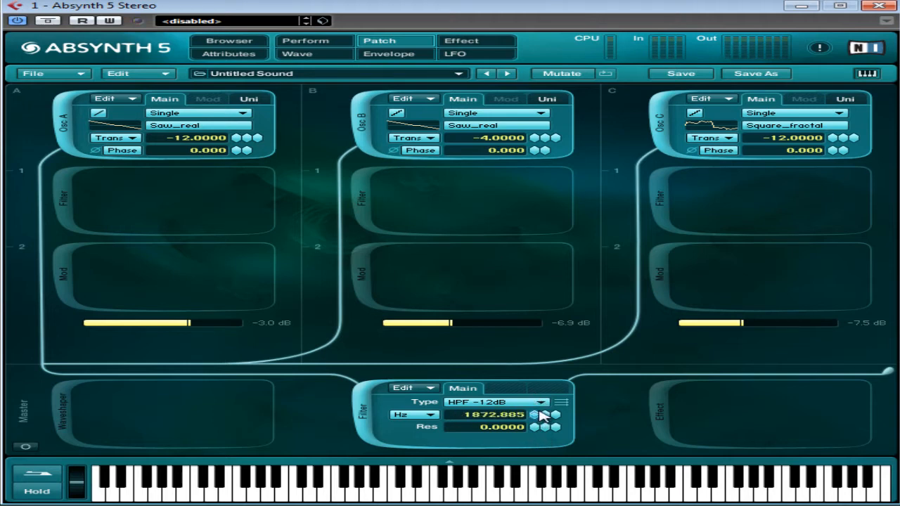
mouse_move(401, 11)
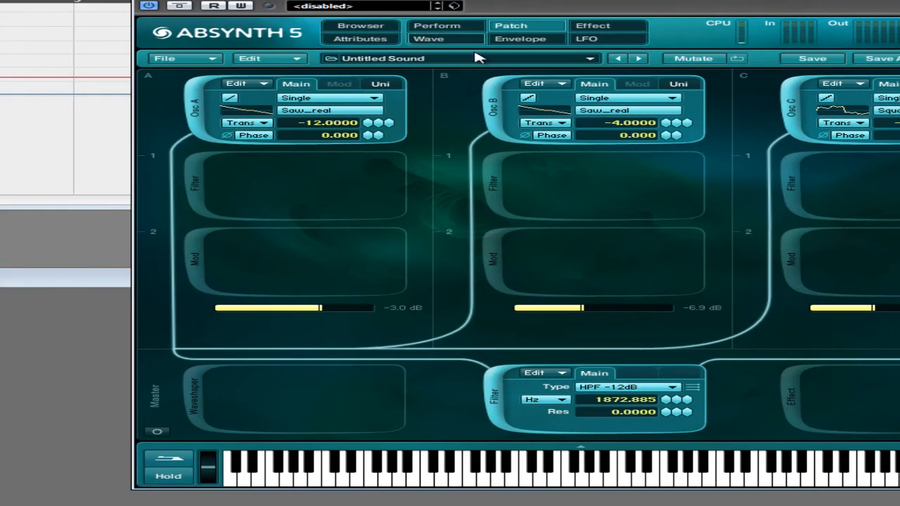
Inspect the default amp envelopes of oscillators B and C on the Envelope page, then return to Patch
left_click(520, 38)
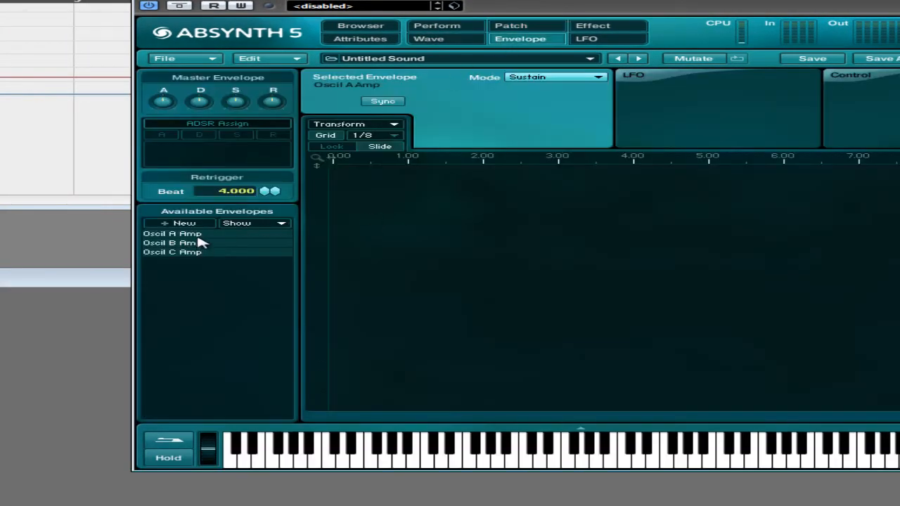
left_click(172, 252)
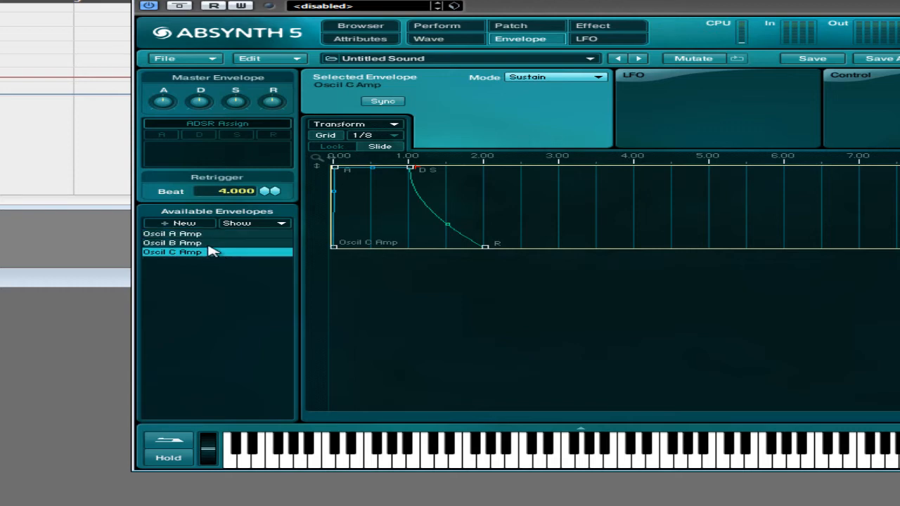
left_click(172, 241)
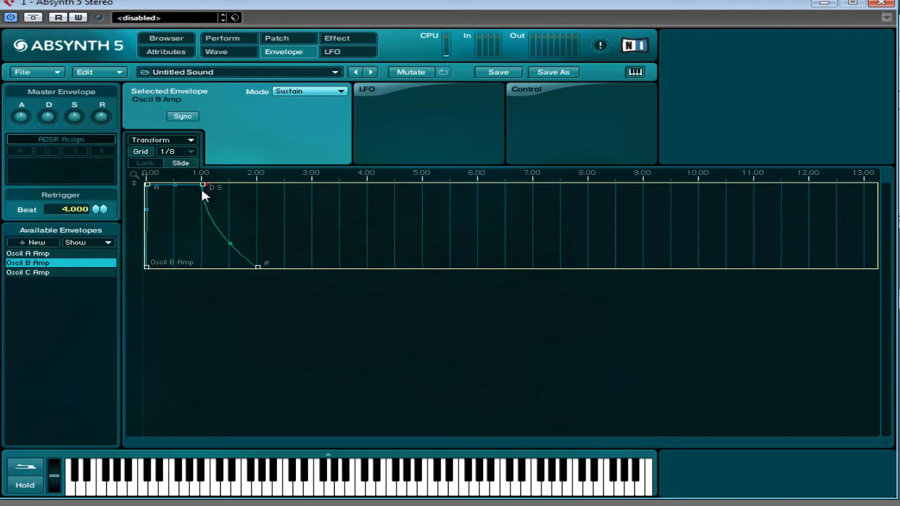
left_click(275, 38)
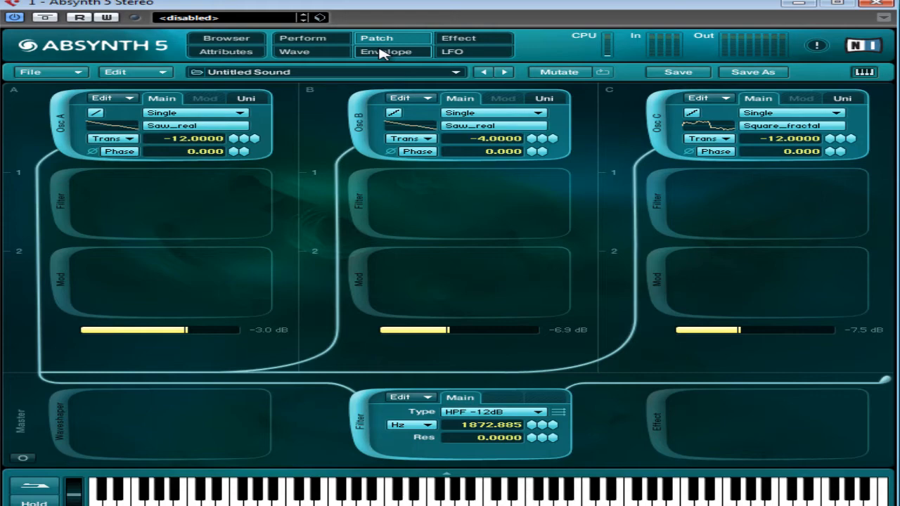
Switch off oscillators B and C and return to the Envelope page
left_click(386, 50)
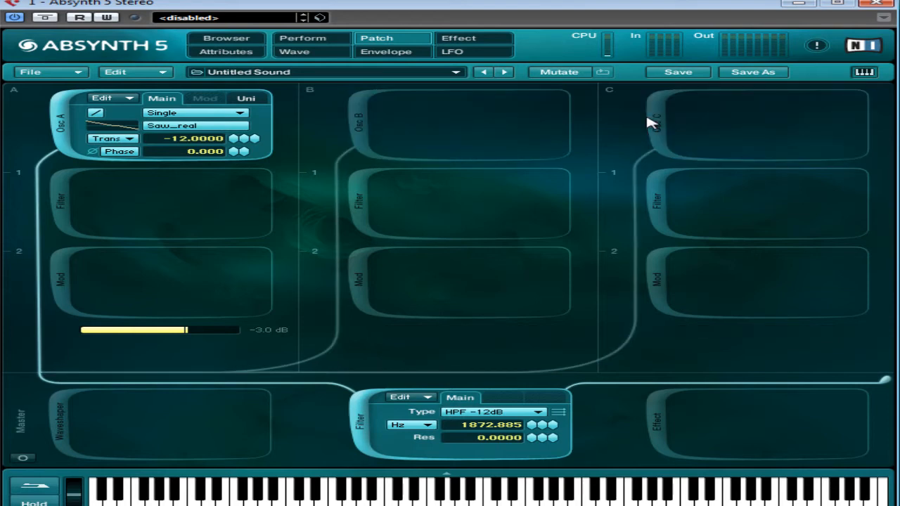
mouse_move(411, 51)
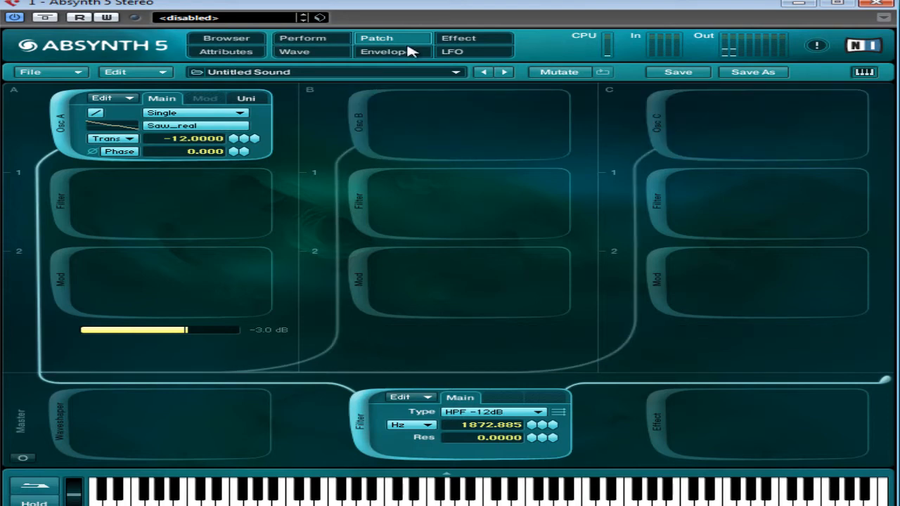
left_click(385, 50)
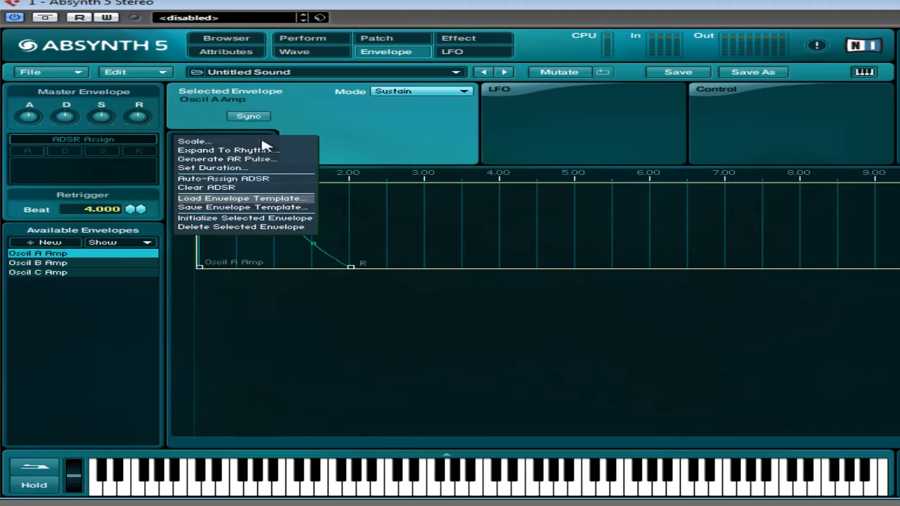
mouse_move(236, 204)
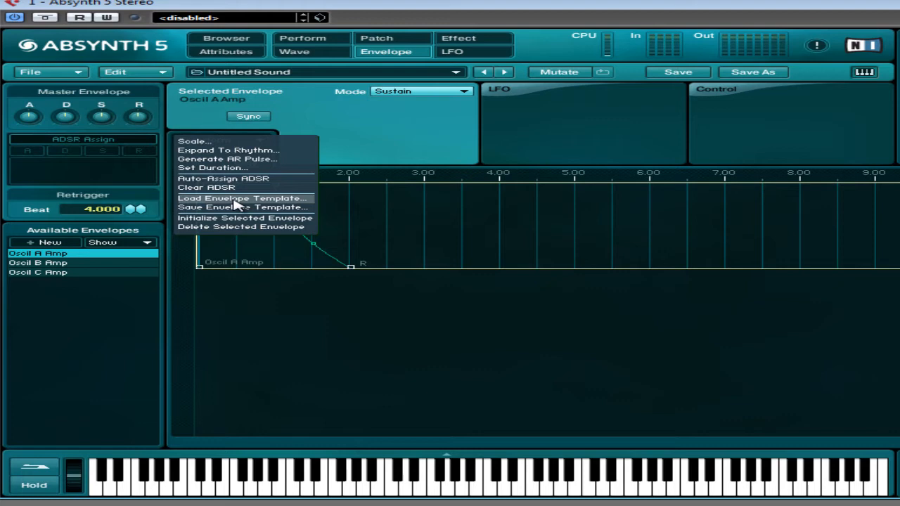
Load the Step Sequence - 8th template onto oscillator A's amp envelope
left_click(241, 197)
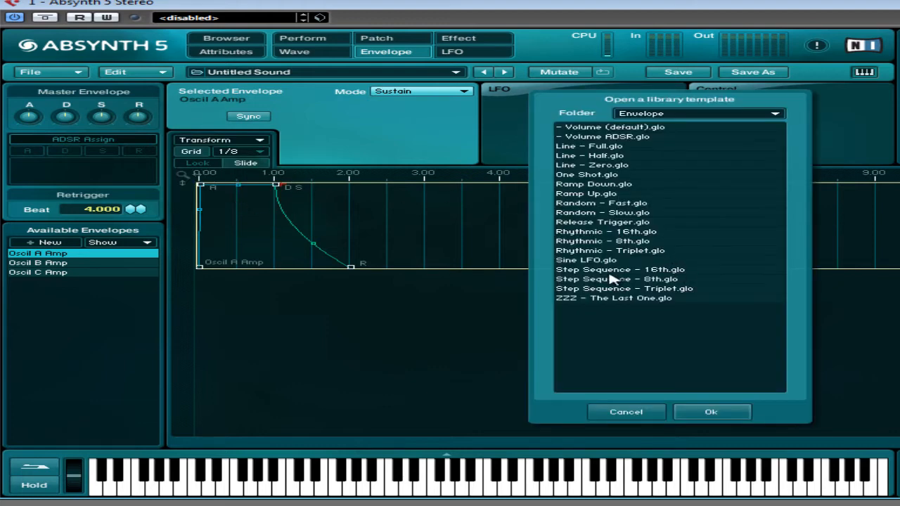
left_click(617, 279)
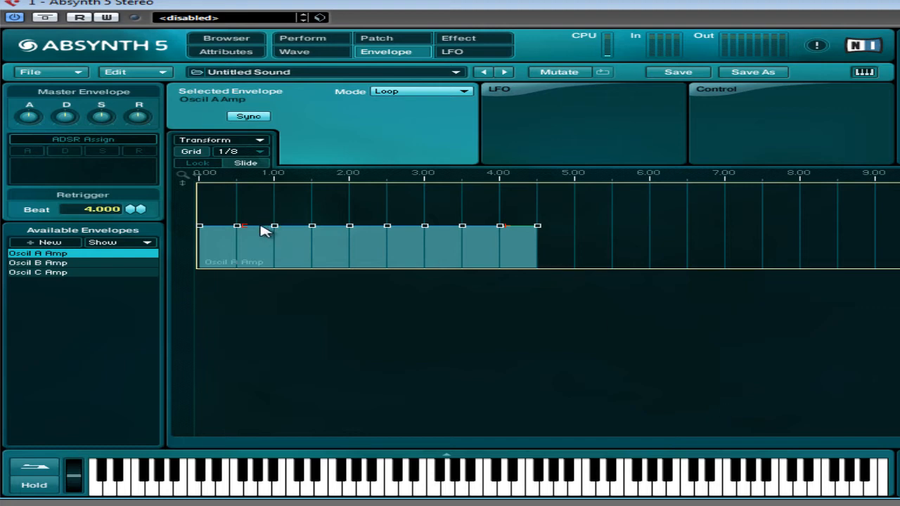
mouse_move(274, 239)
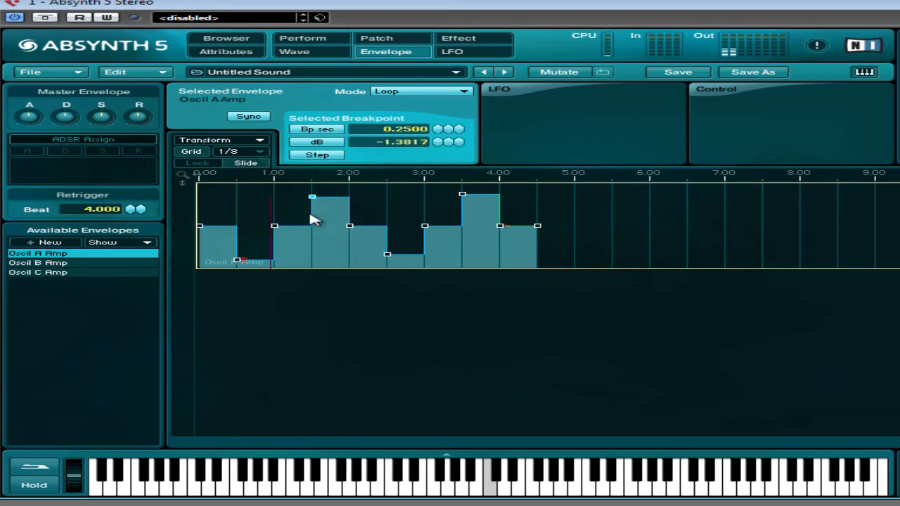
Drag a step breakpoint to a lower level to vary the sequence pattern
left_click_drag(312, 197, 312, 242)
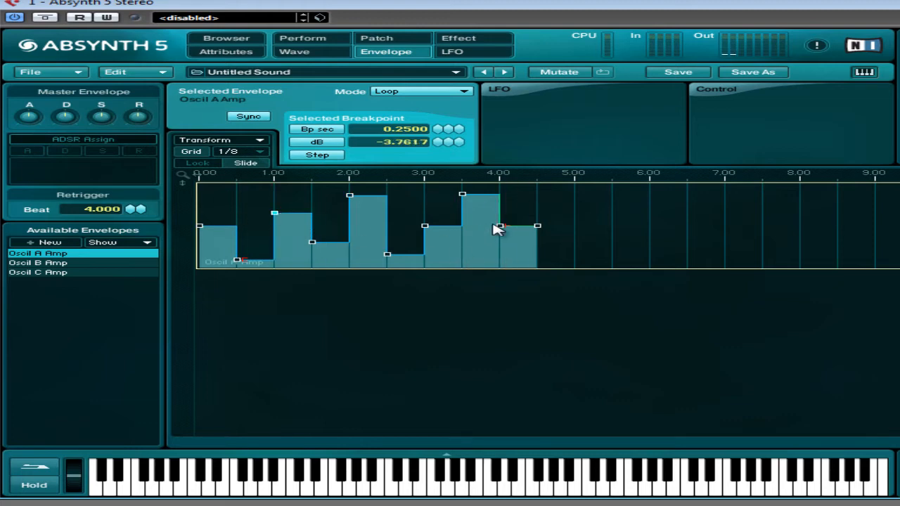
mouse_move(261, 256)
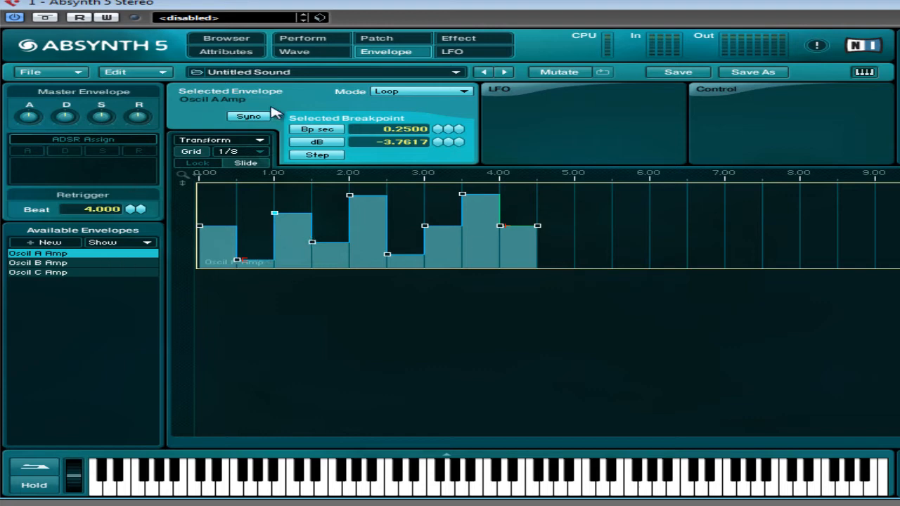
mouse_move(608, 226)
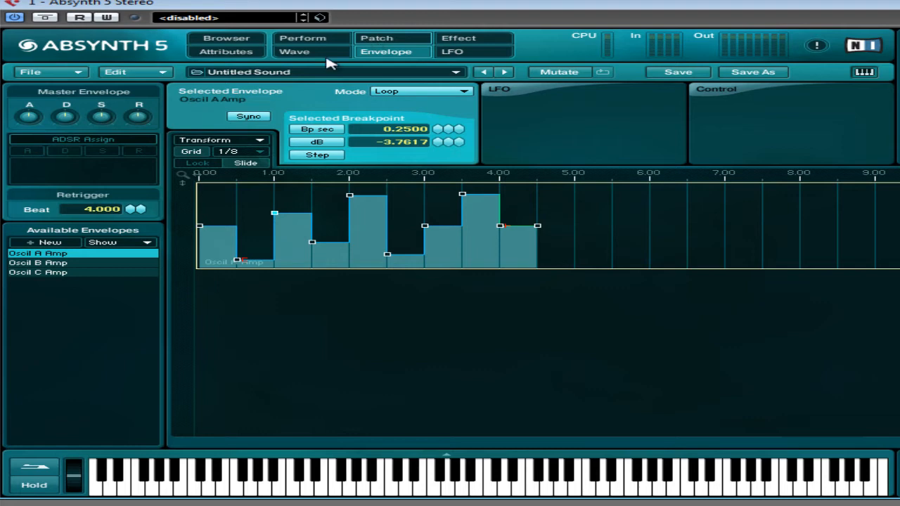
Copy oscillator A's step-pattern envelope and paste it onto the B and C amp envelopes
left_click(38, 263)
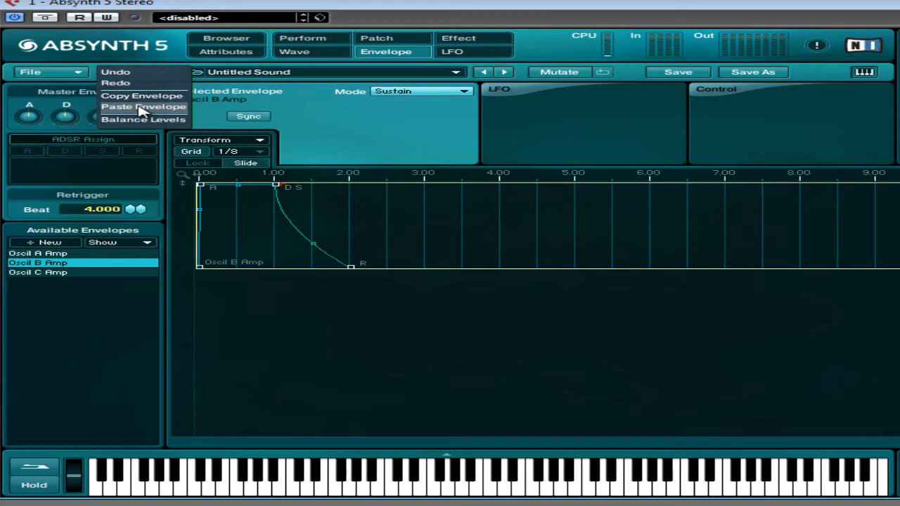
left_click(141, 106)
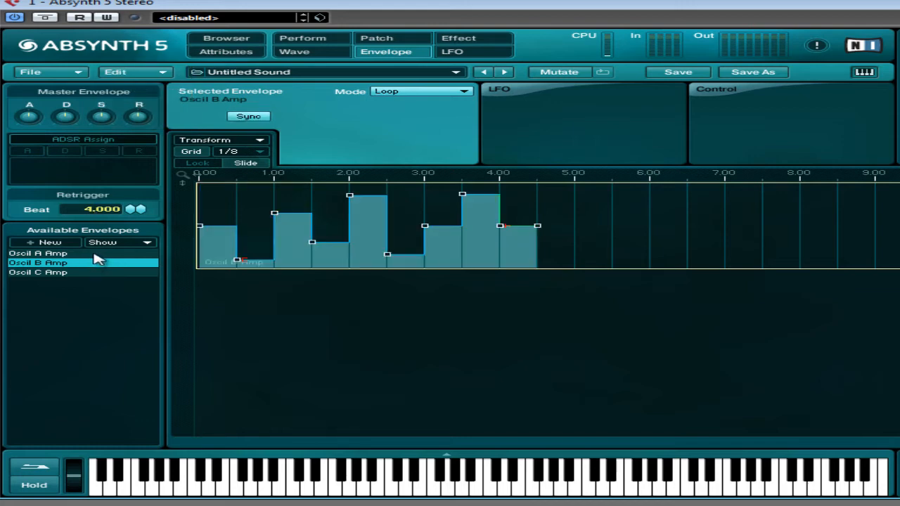
left_click(38, 253)
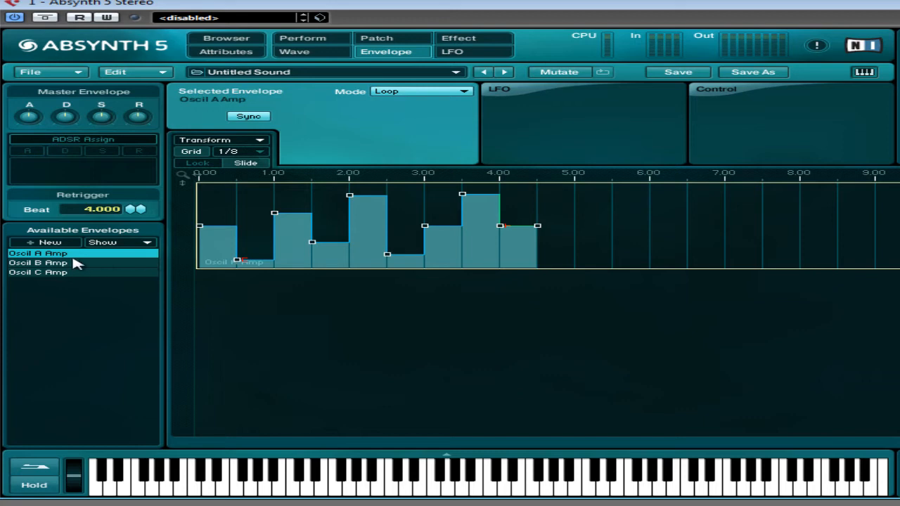
mouse_move(501, 239)
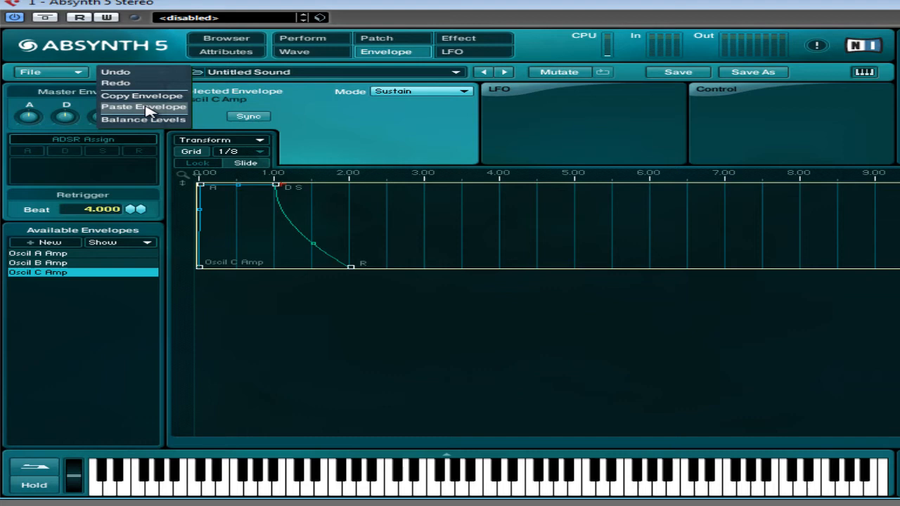
left_click(38, 263)
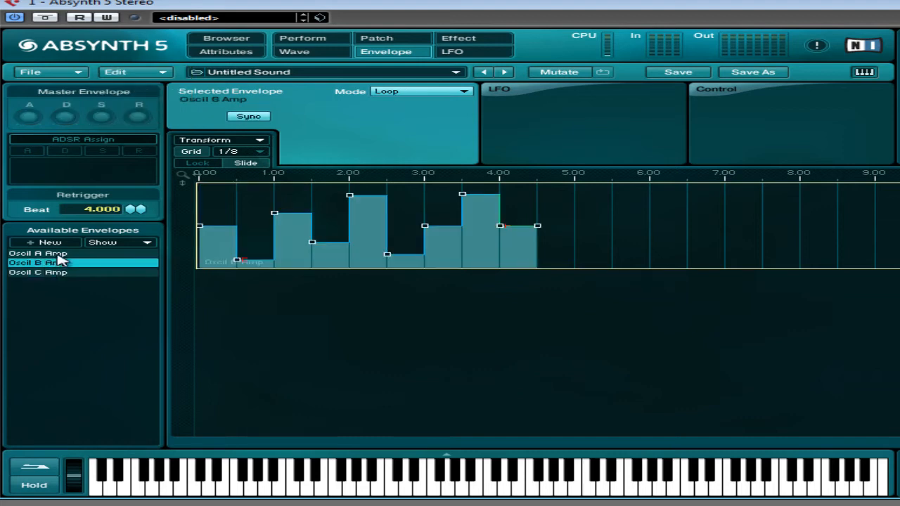
left_click(38, 273)
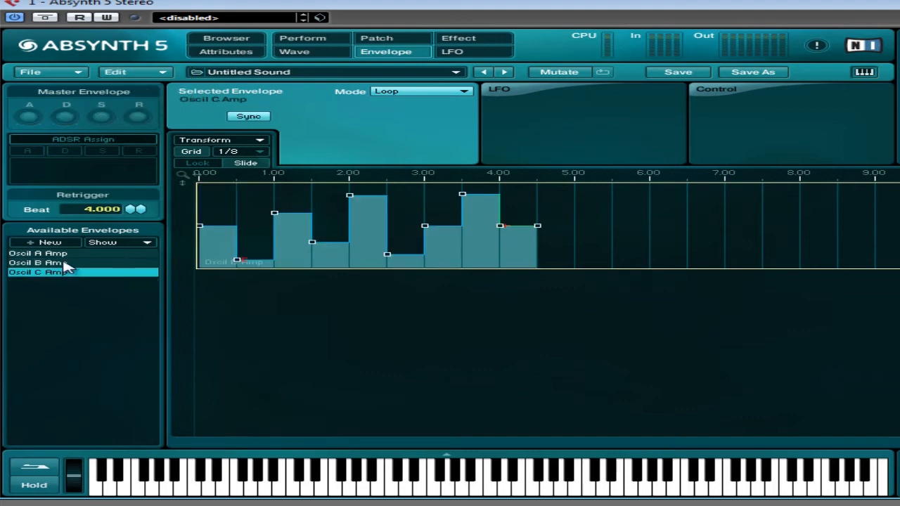
left_click(39, 253)
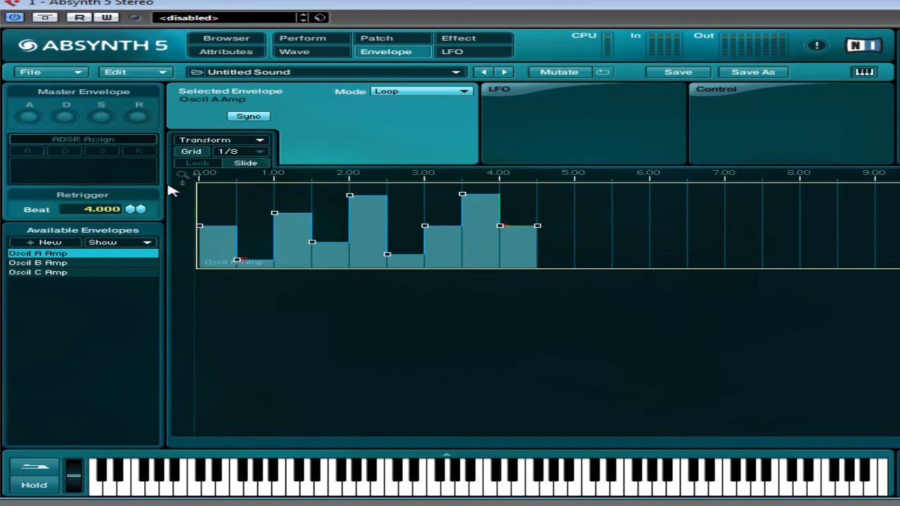
mouse_move(373, 29)
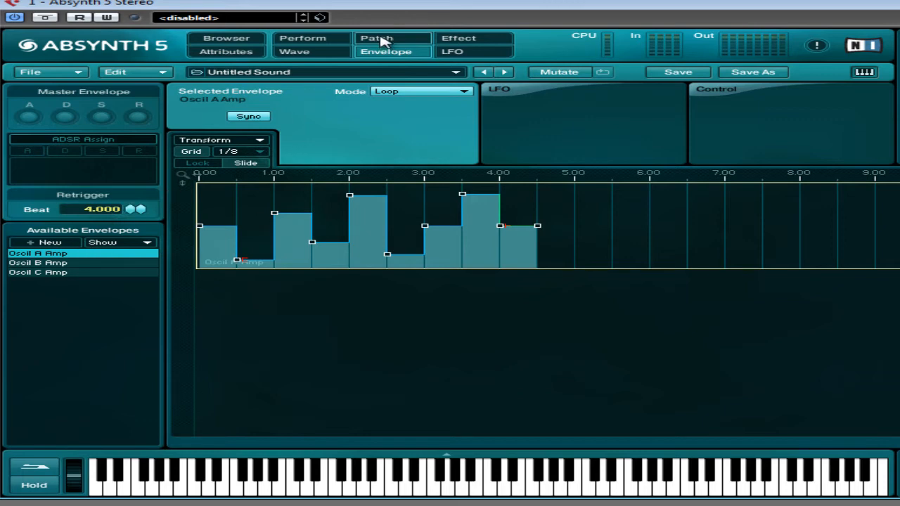
Lower Oscillator C's output level to -5.0 dB on the Patch page, leaving the Oscil A Amp envelope unchanged
left_click(377, 38)
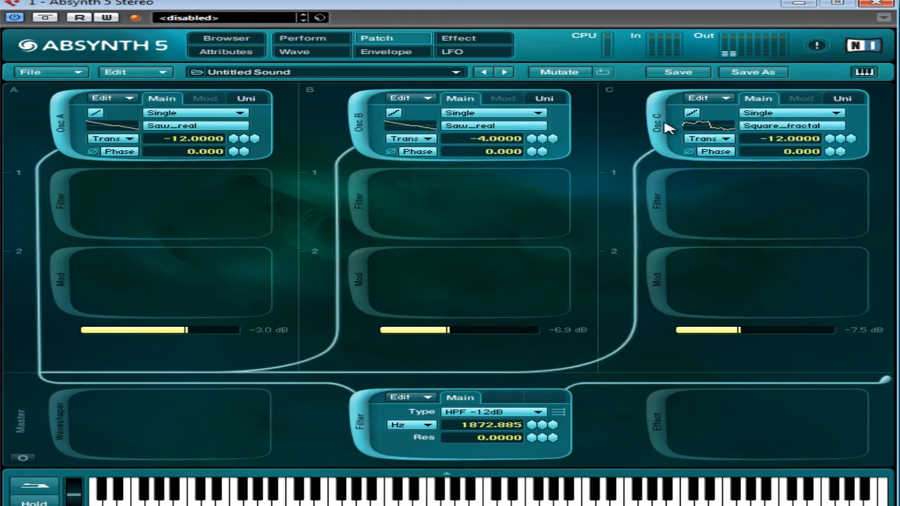
left_click(385, 51)
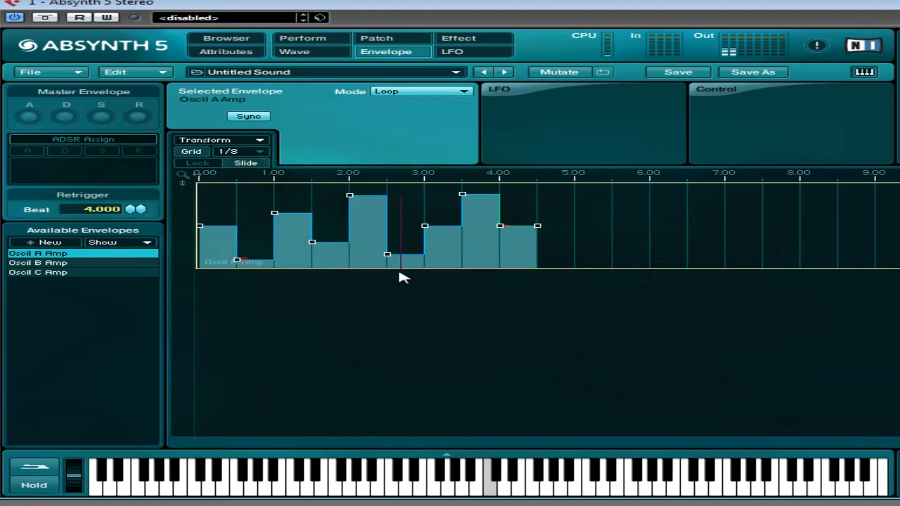
left_click(377, 38)
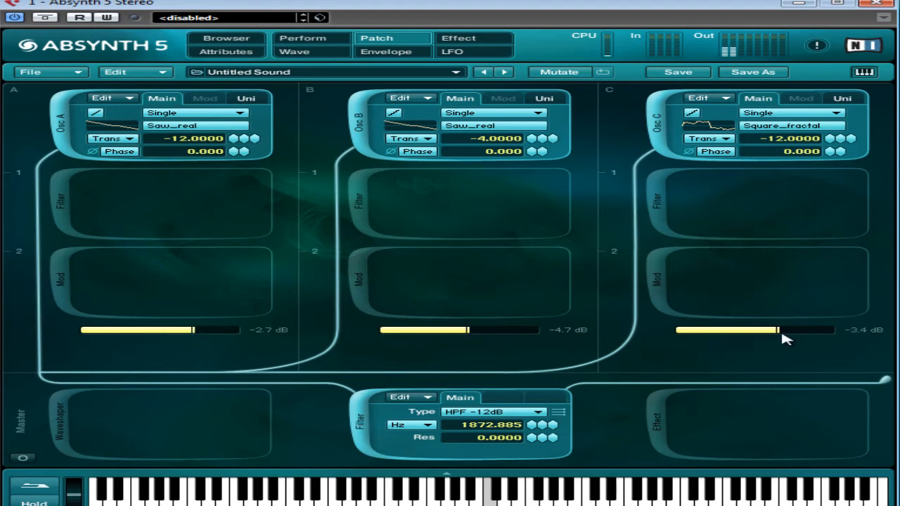
left_click_drag(776, 329, 737, 329)
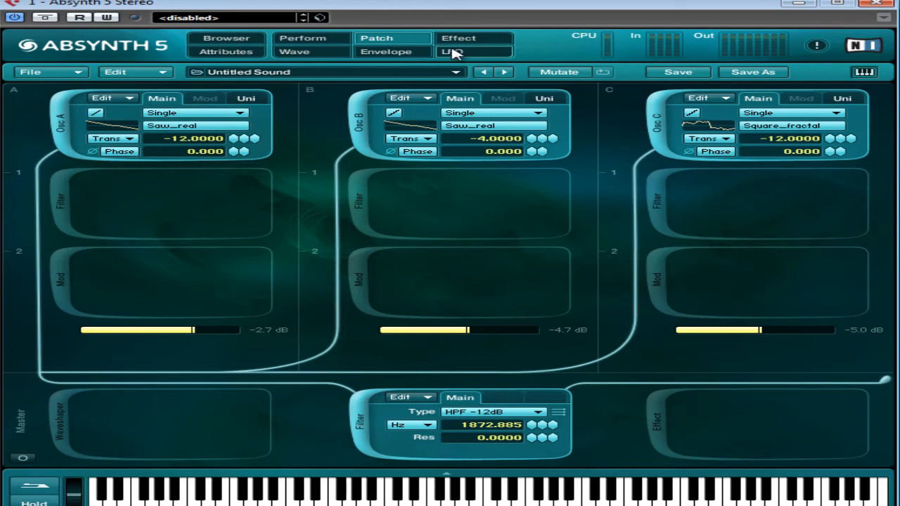
left_click(385, 50)
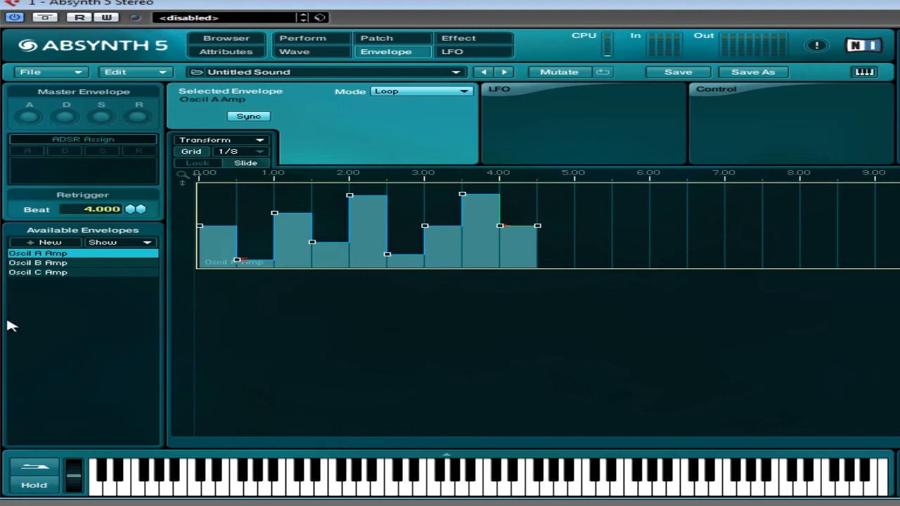
mouse_move(160, 321)
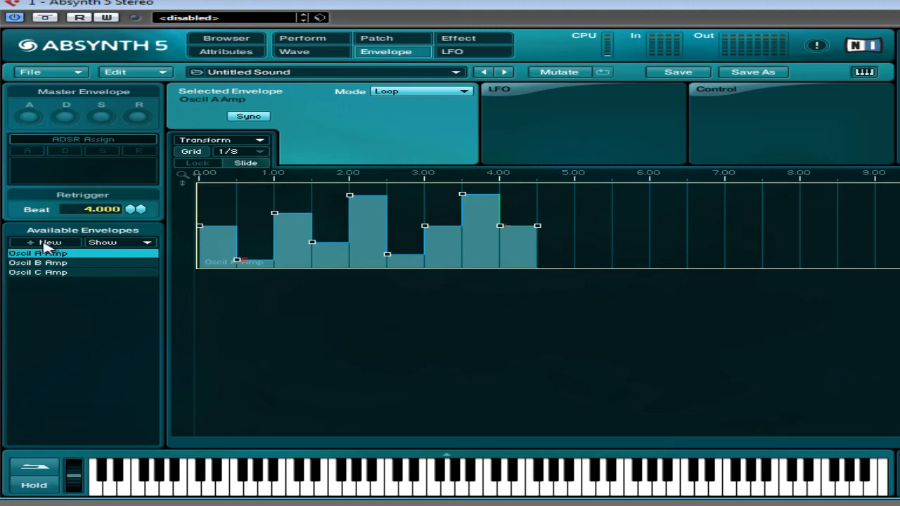
Create a new envelope targeting module Filter Master 2, parameter Filter Master 2 Freq
left_click(45, 242)
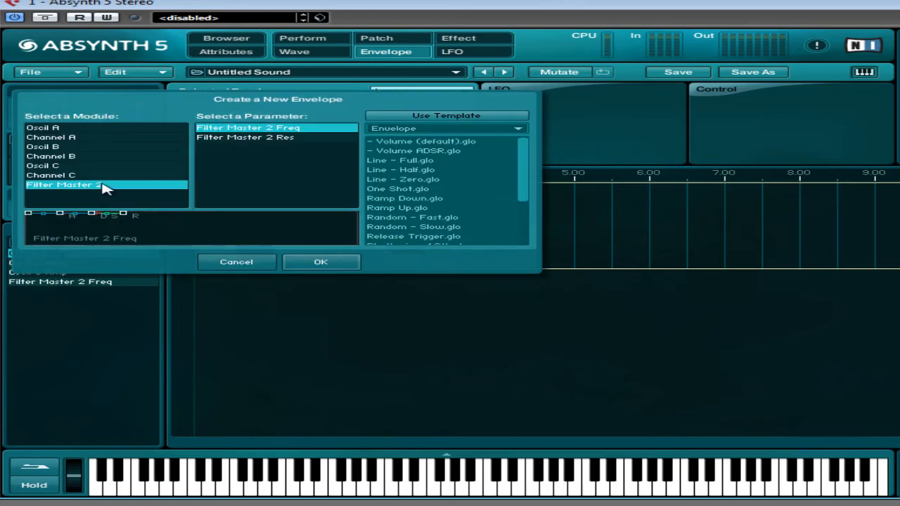
mouse_move(127, 138)
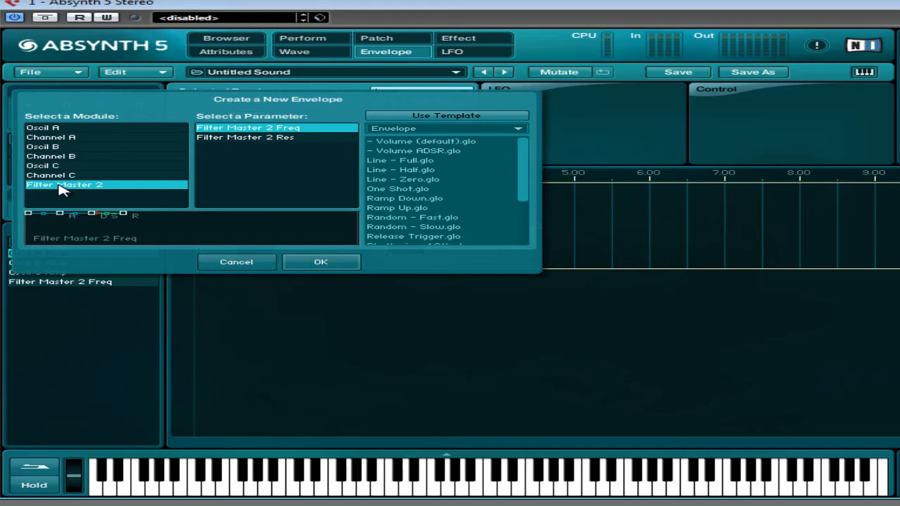
mouse_move(228, 202)
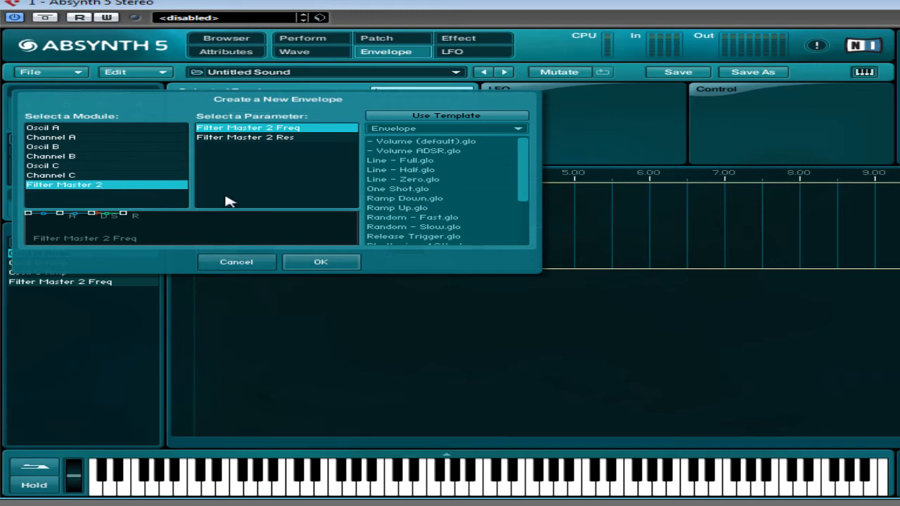
left_click(236, 262)
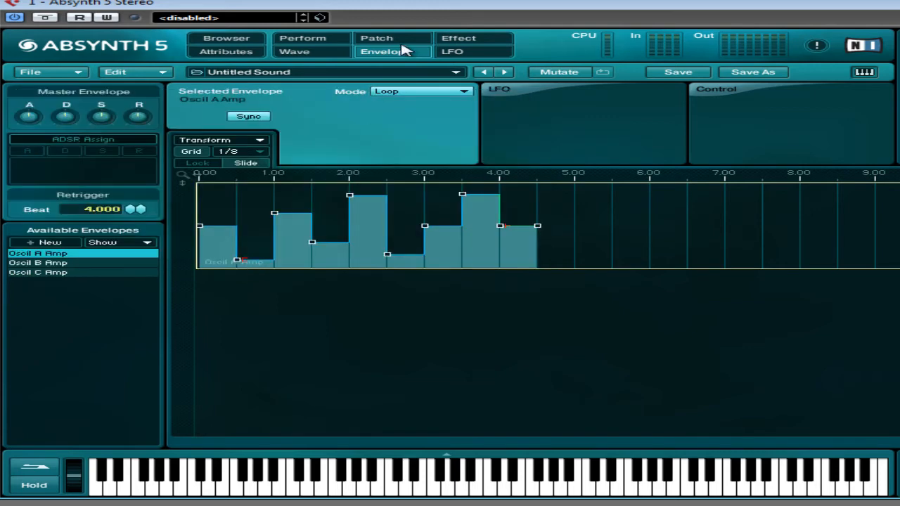
left_click(377, 38)
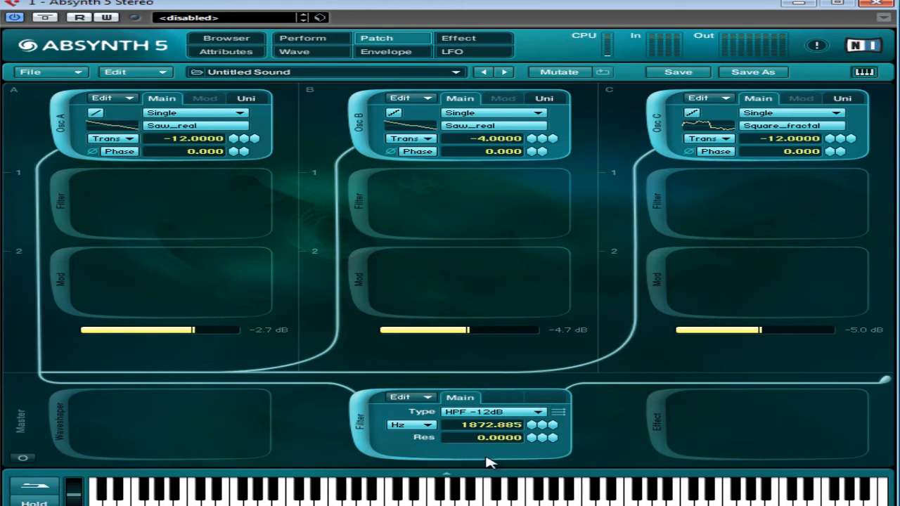
left_click(386, 51)
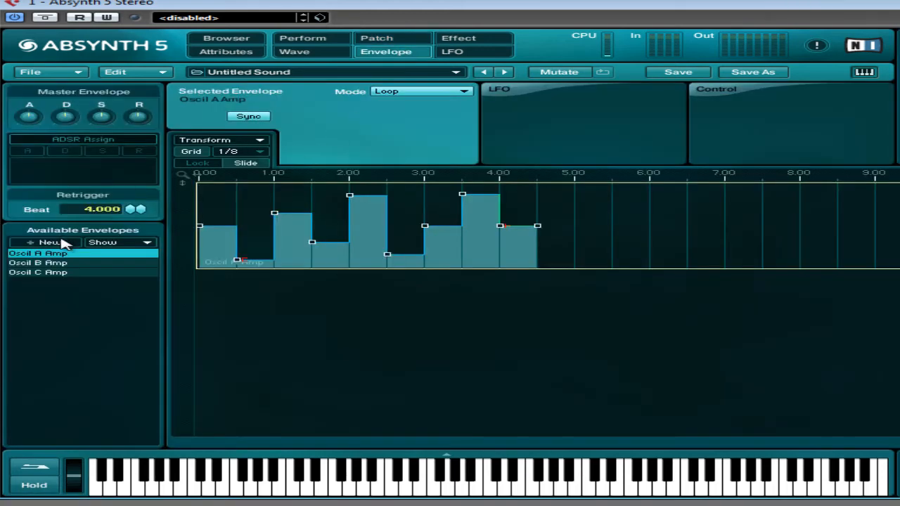
left_click(45, 241)
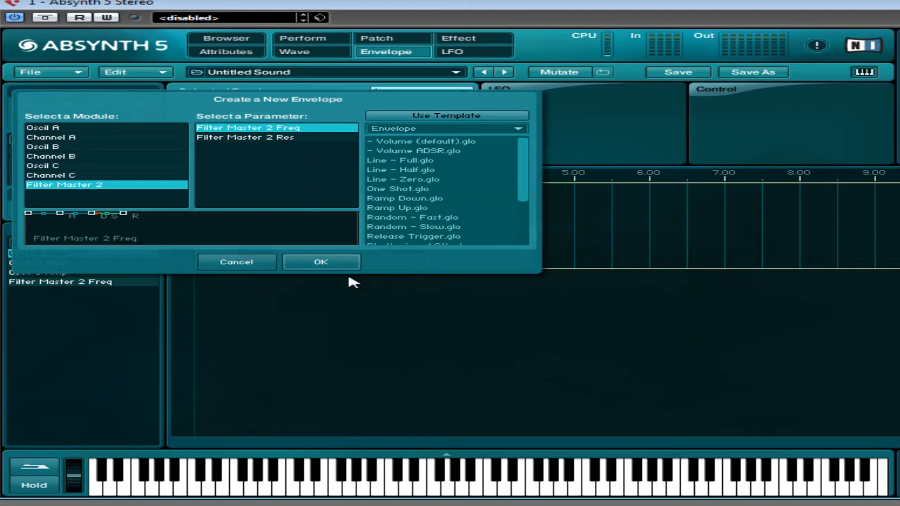
left_click(320, 262)
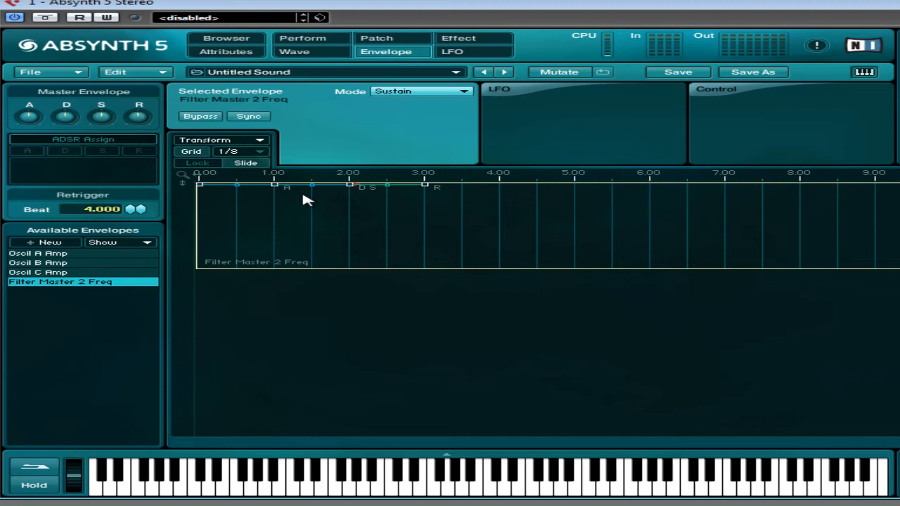
mouse_move(228, 208)
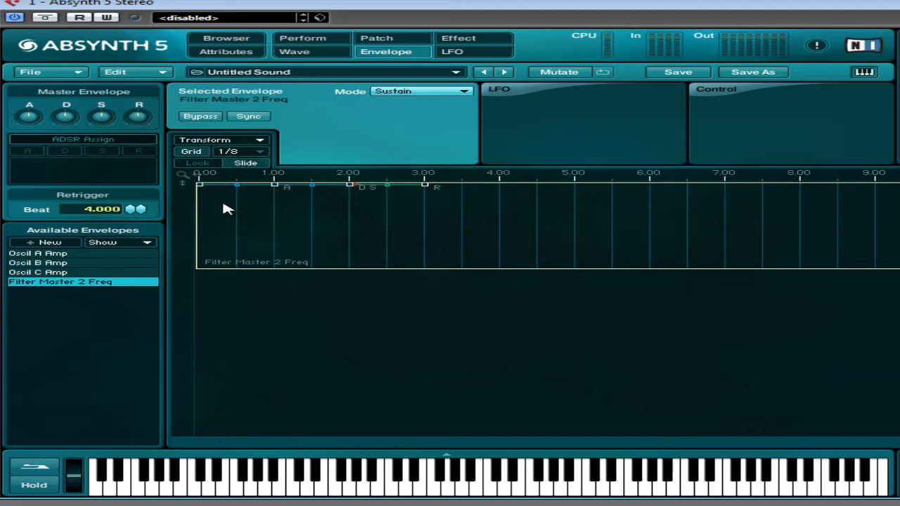
mouse_move(155, 95)
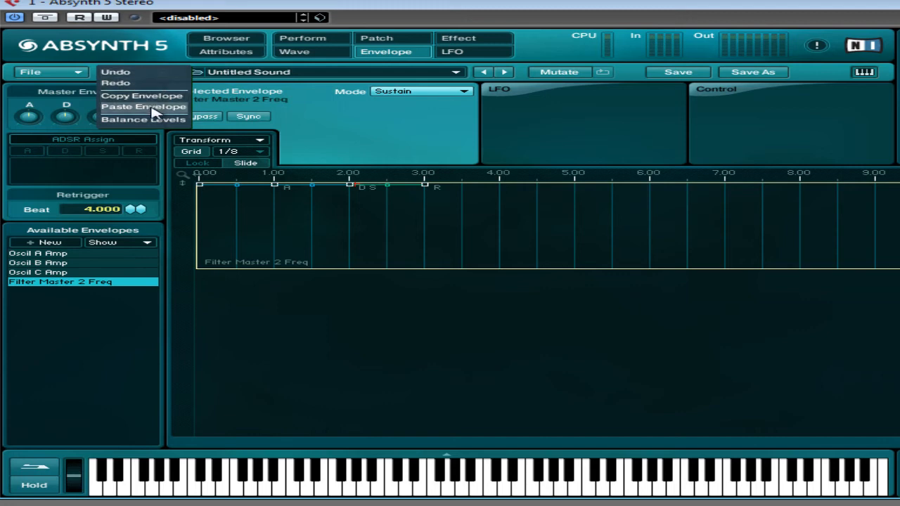
Paste the copied eight-step looping envelope shape onto the Filter Master 2 Freq envelope
left_click(144, 107)
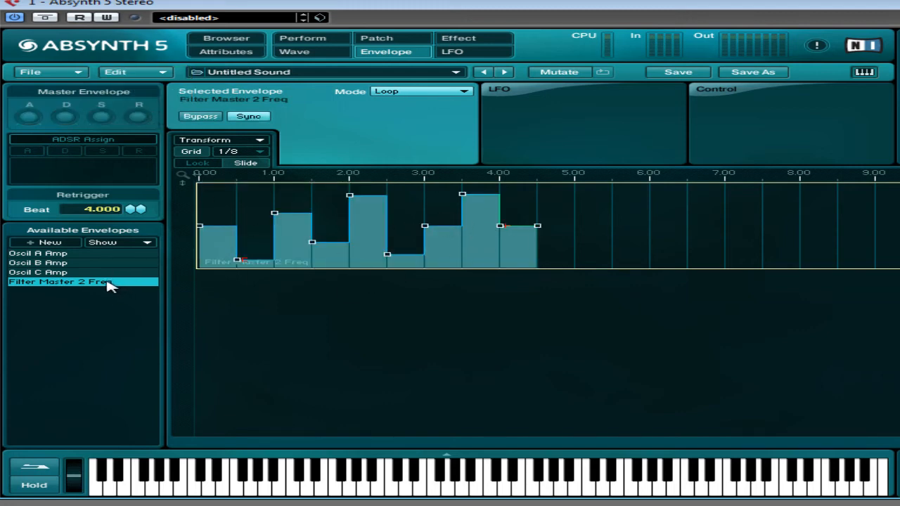
mouse_move(369, 242)
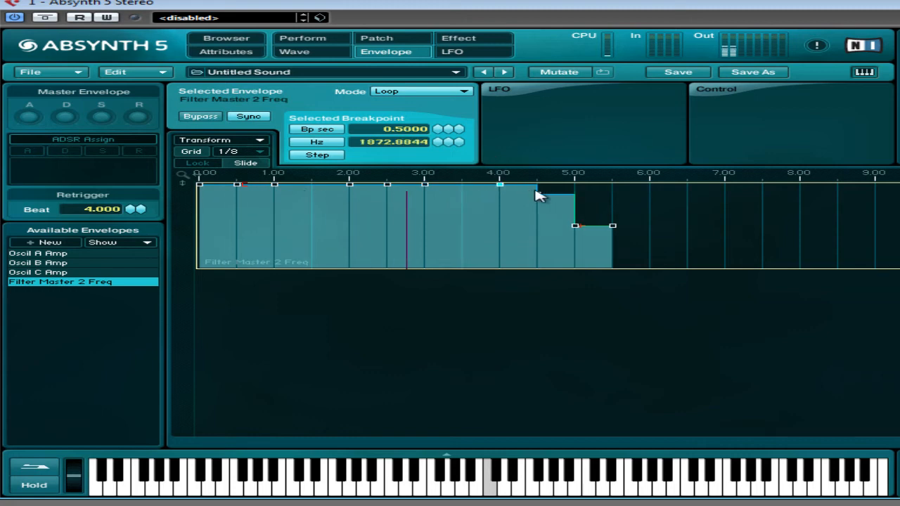
Reshape the Filter Master 2 Freq steps into a descending staircase with the final step raised
left_click_drag(500, 185, 537, 185)
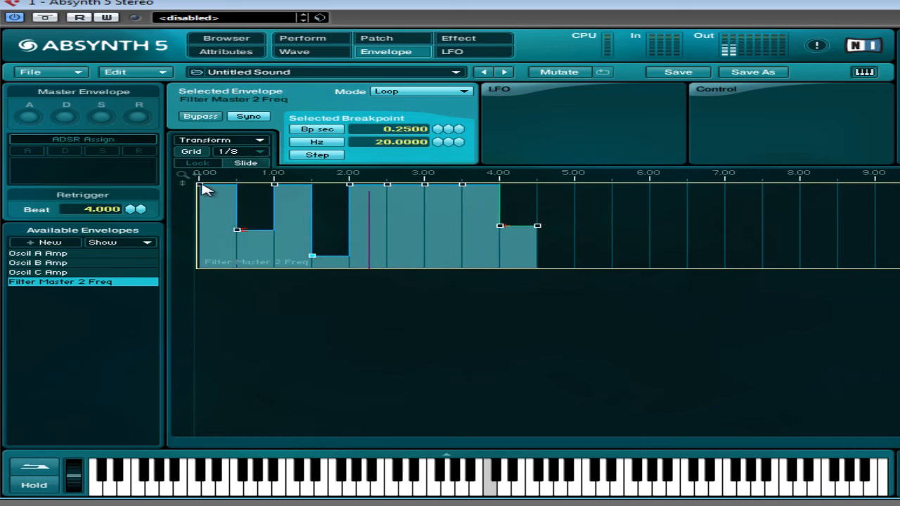
left_click_drag(239, 230, 270, 246)
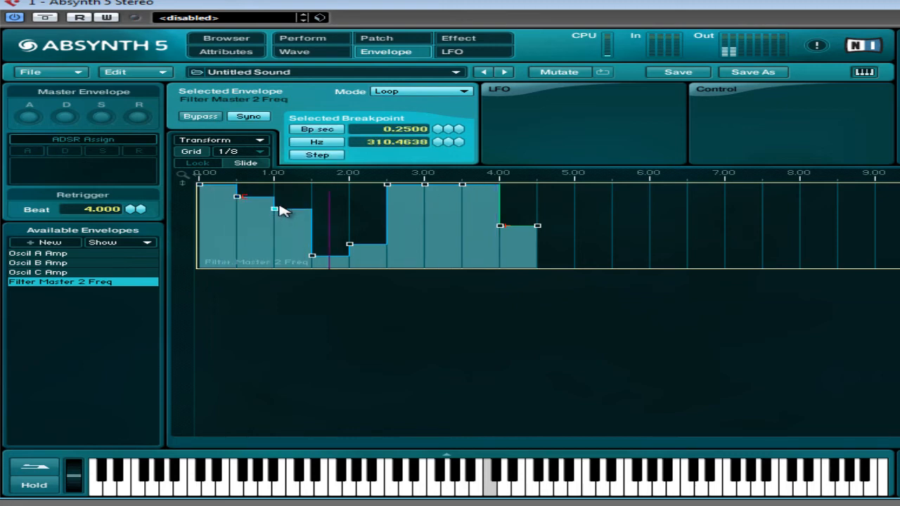
left_click_drag(273, 210, 313, 218)
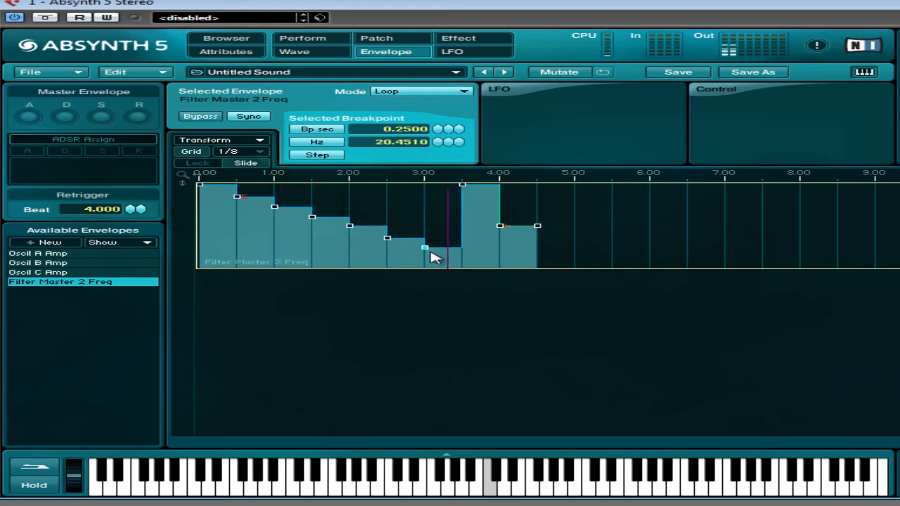
left_click_drag(424, 247, 461, 256)
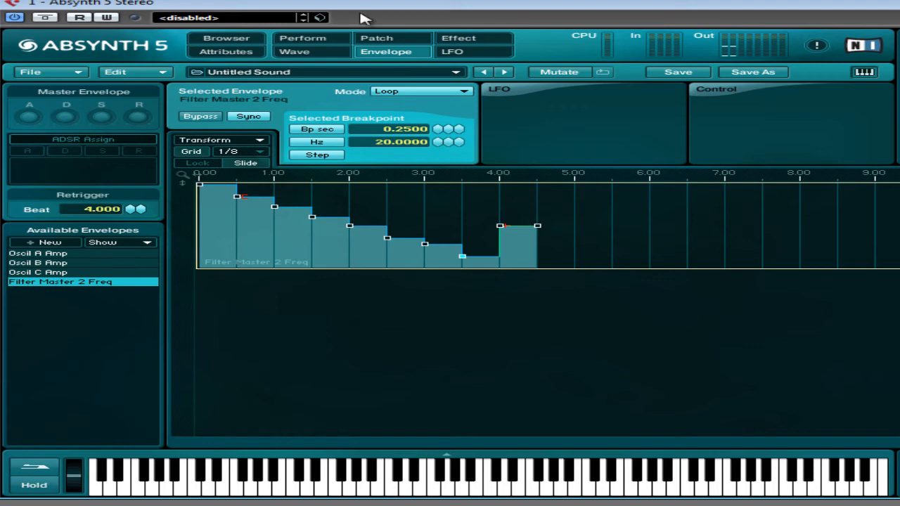
Set the master filter to LPF 8 Pole at 22000 Hz and return to the envelope editor
left_click(377, 38)
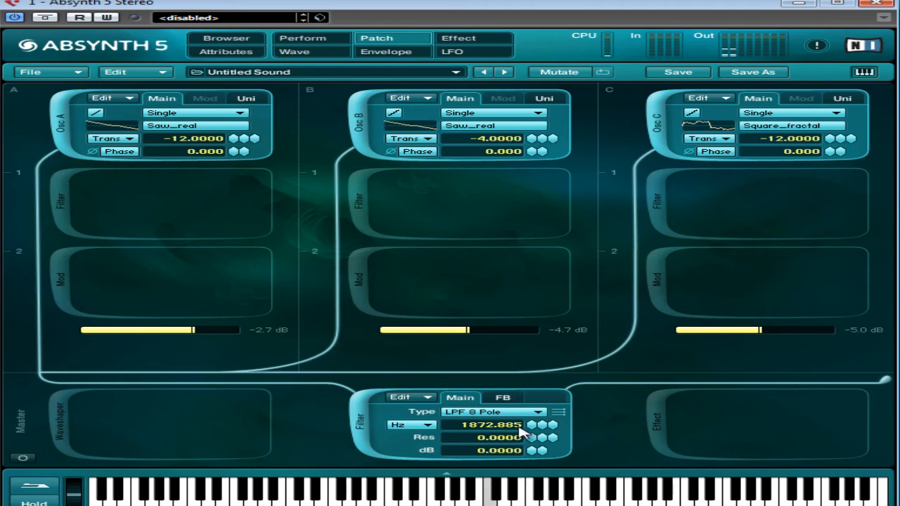
mouse_move(528, 433)
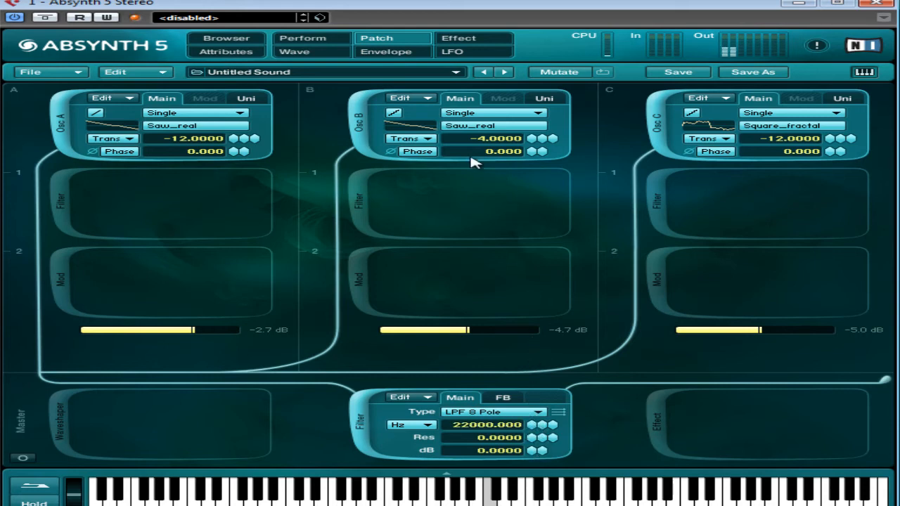
left_click(385, 51)
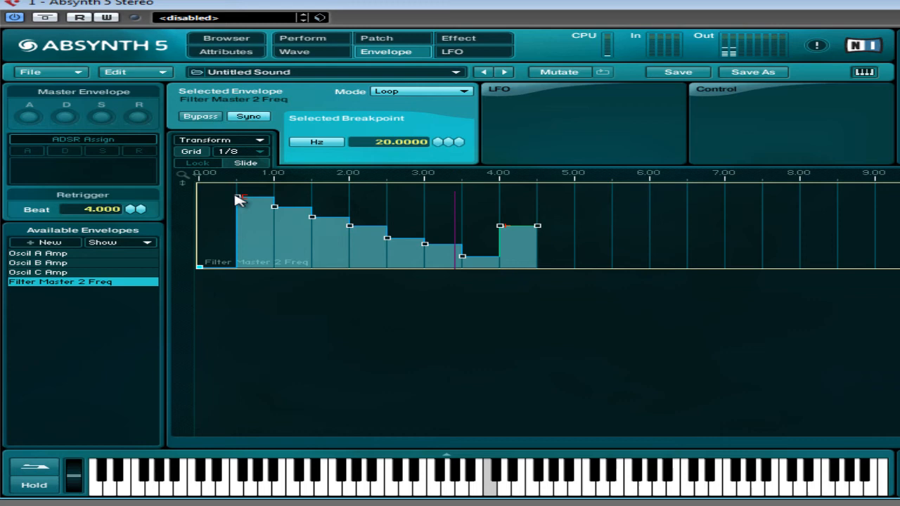
Redraw the Filter Master 2 Freq steps into a rising staircase peaking just before beat 4.00
left_click_drag(242, 198, 275, 239)
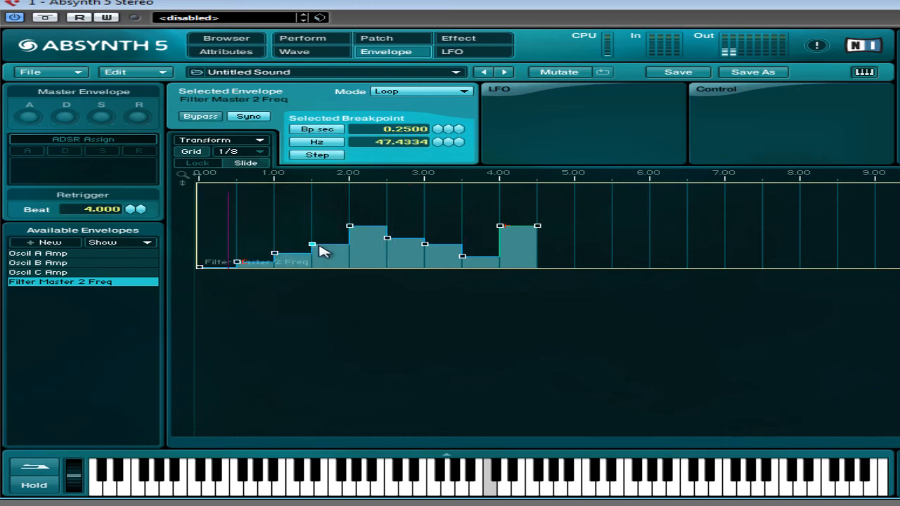
left_click_drag(312, 244, 387, 228)
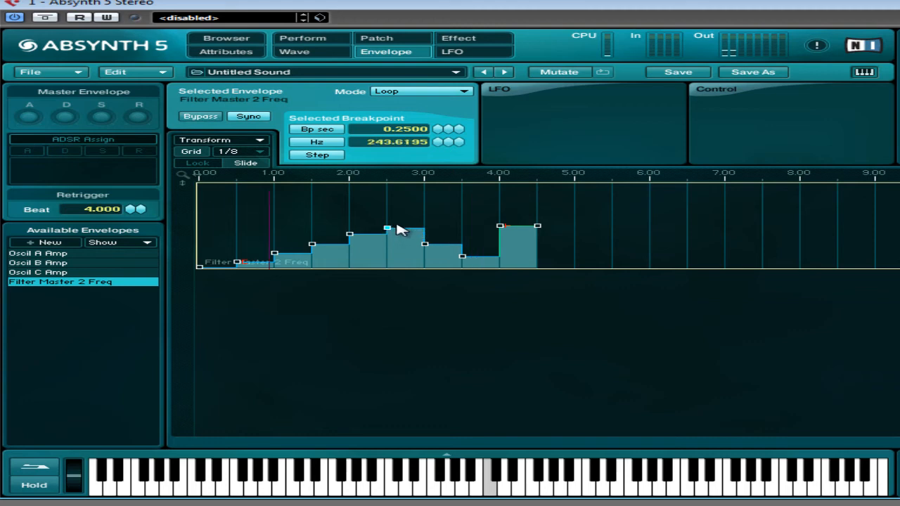
left_click_drag(386, 228, 425, 218)
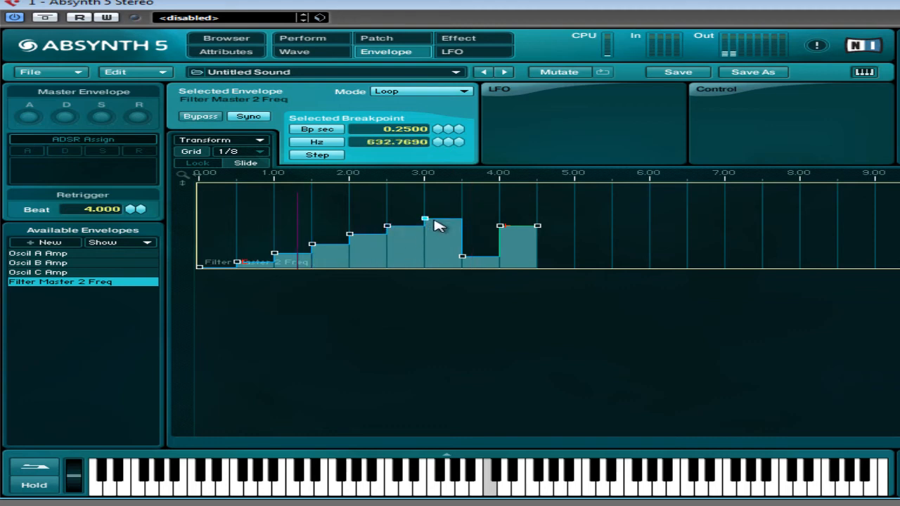
left_click_drag(425, 218, 478, 197)
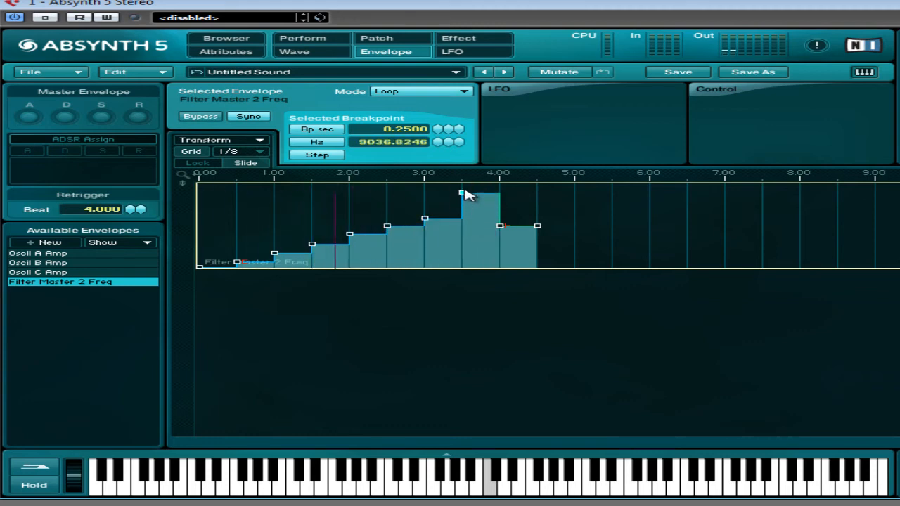
left_click_drag(461, 195, 425, 205)
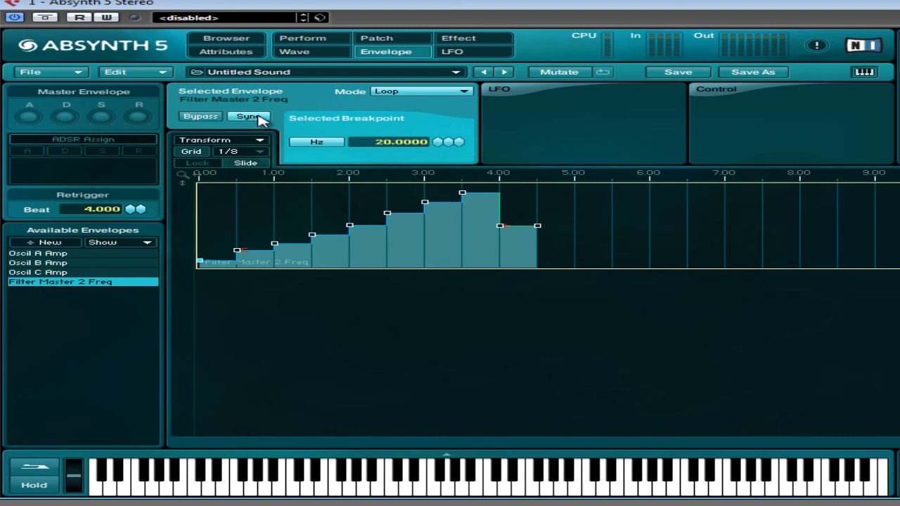
Raise the Filter Master 2 resonance to 0.78 and return to the envelope editor
left_click(377, 38)
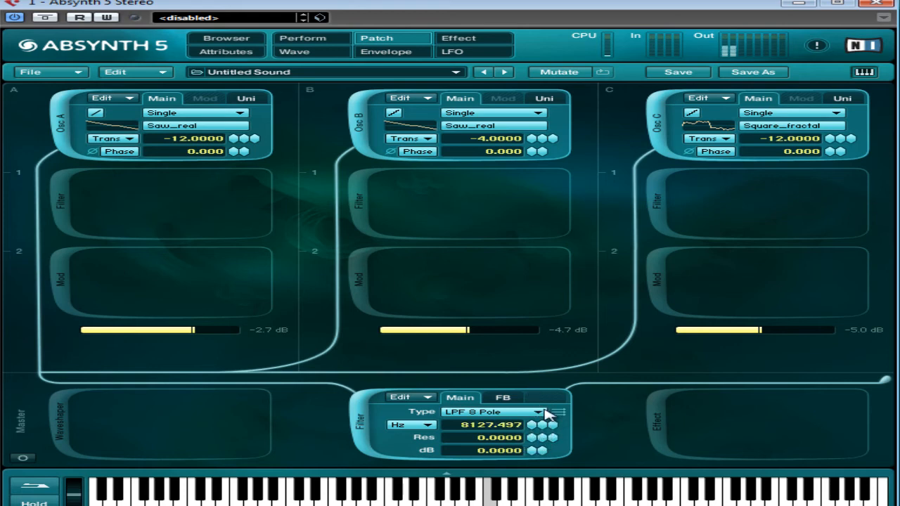
mouse_move(534, 439)
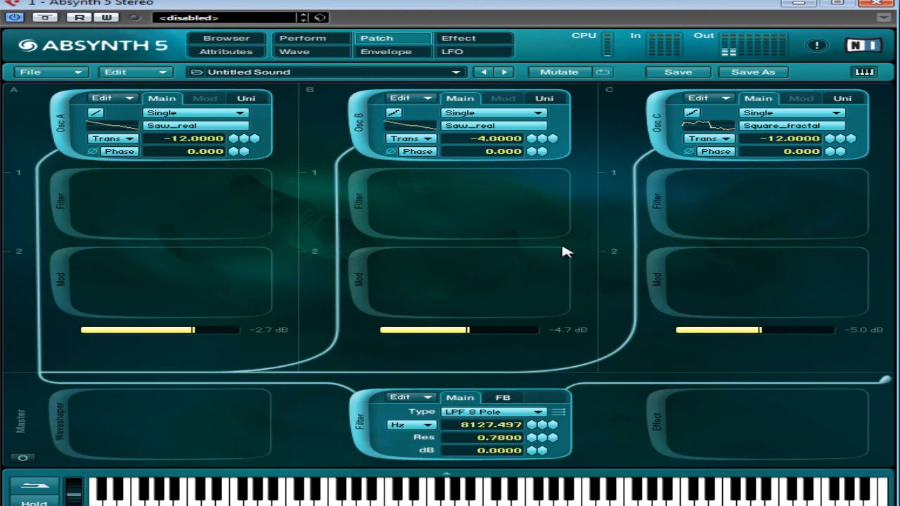
left_click(385, 50)
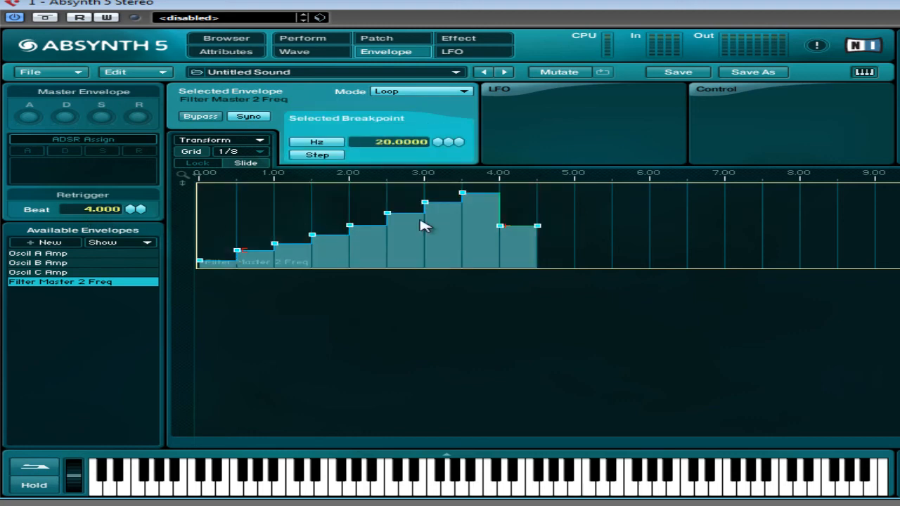
mouse_move(461, 218)
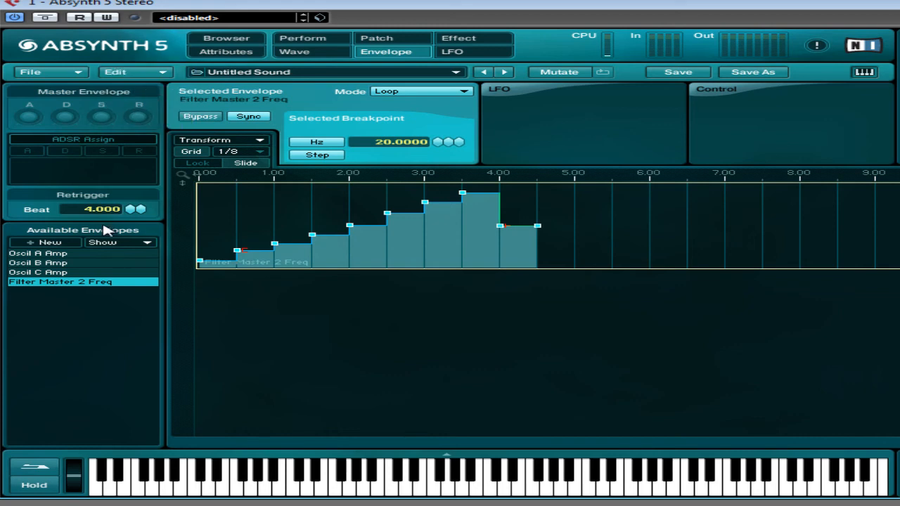
Create a Filter Master 2 Res envelope and shape its steps to dip toward beat 2 then climb before dropping
left_click(45, 242)
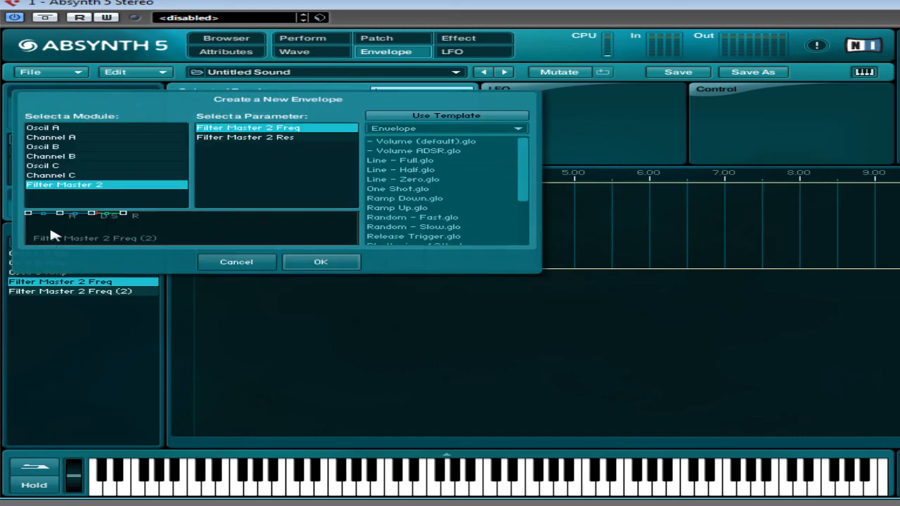
left_click(245, 138)
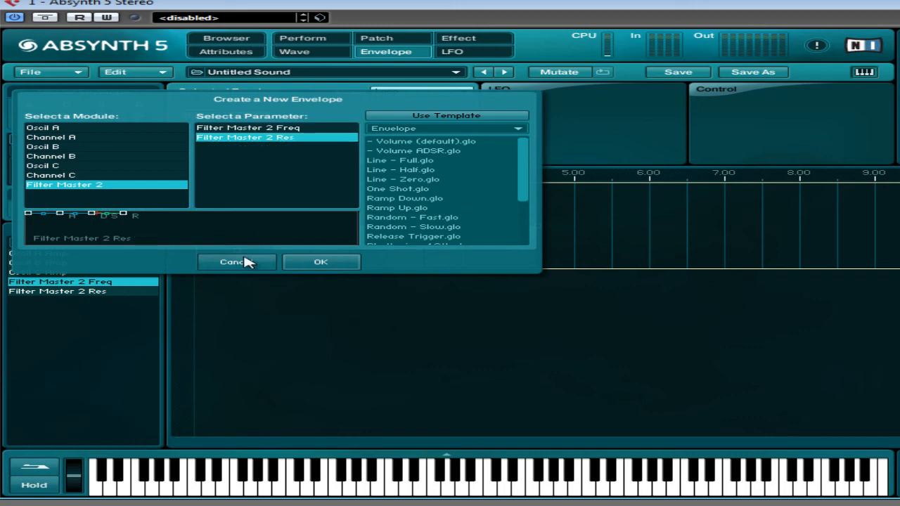
left_click(320, 262)
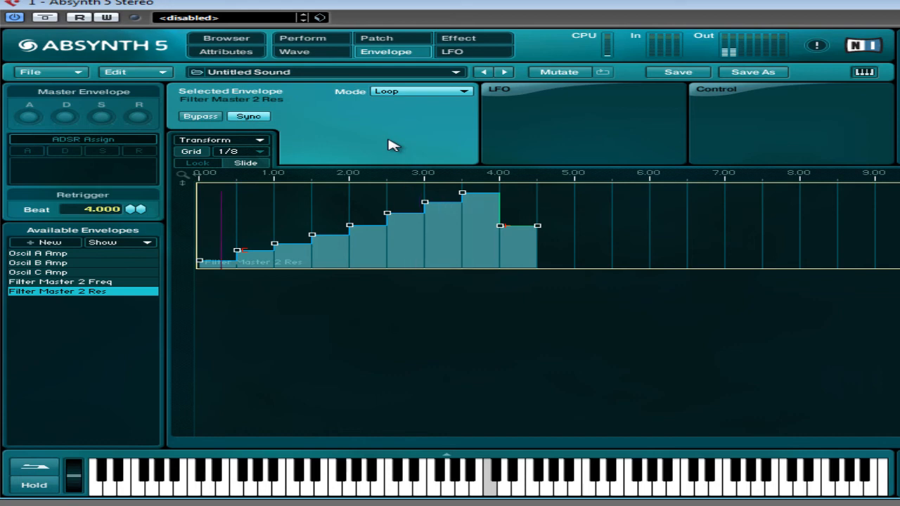
left_click(204, 222)
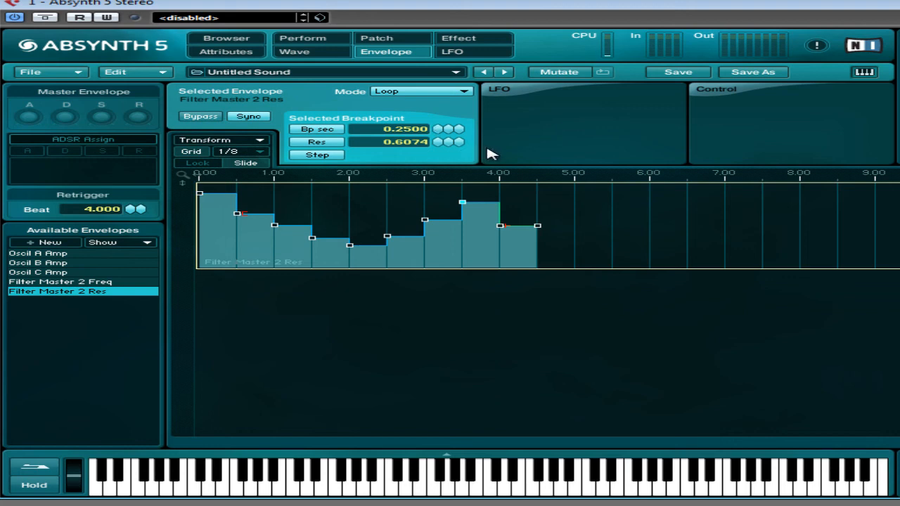
mouse_move(371, 169)
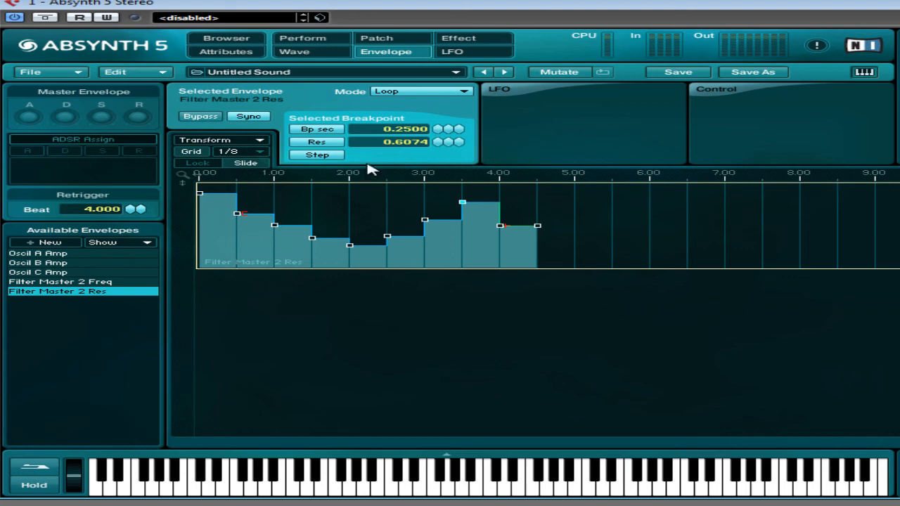
mouse_move(304, 92)
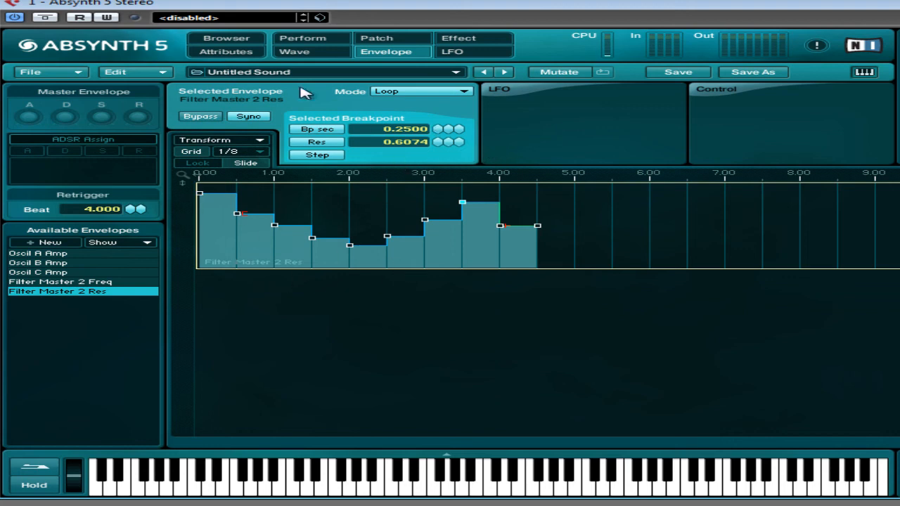
mouse_move(379, 242)
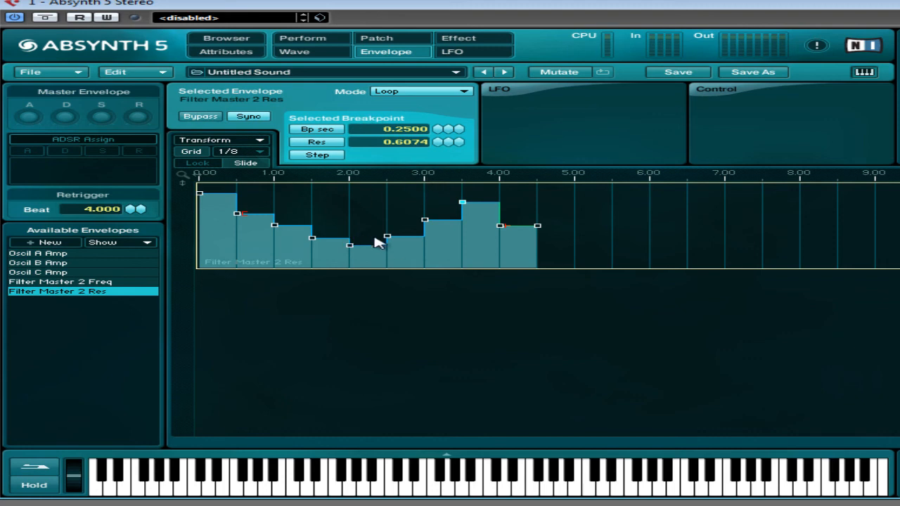
mouse_move(410, 245)
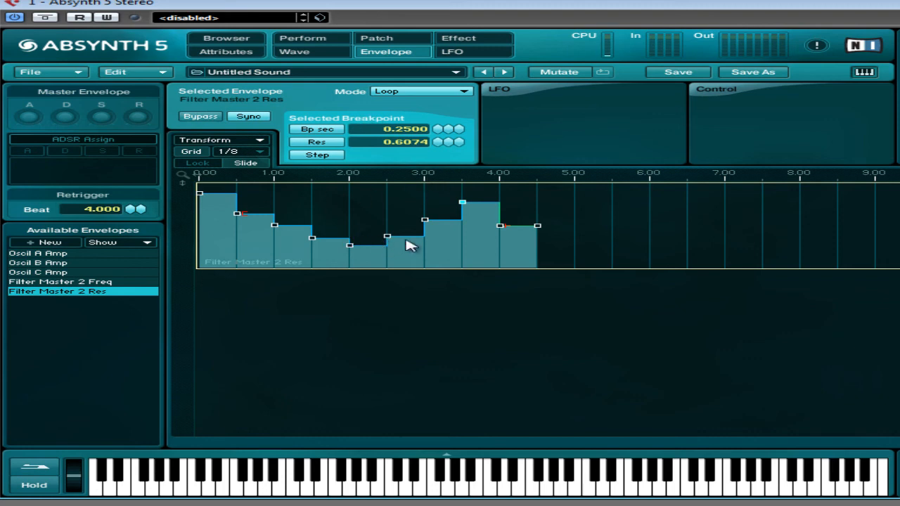
mouse_move(457, 205)
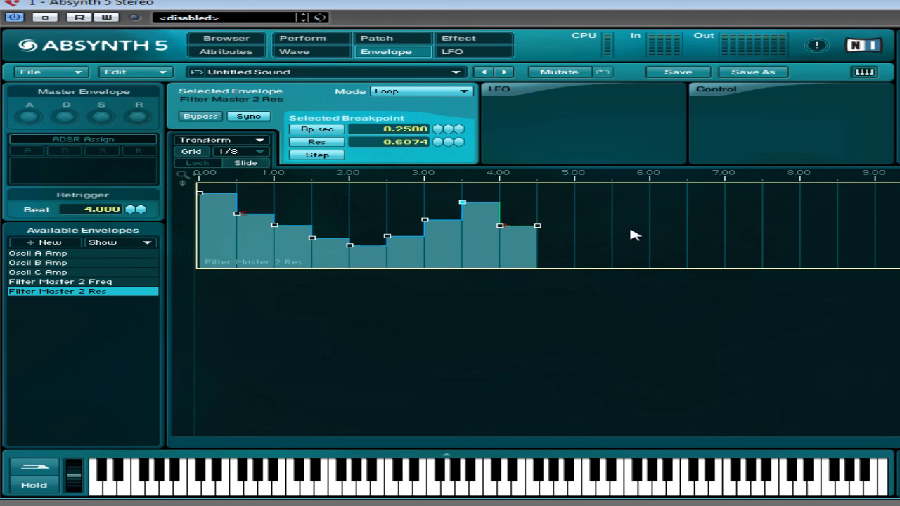
mouse_move(411, 51)
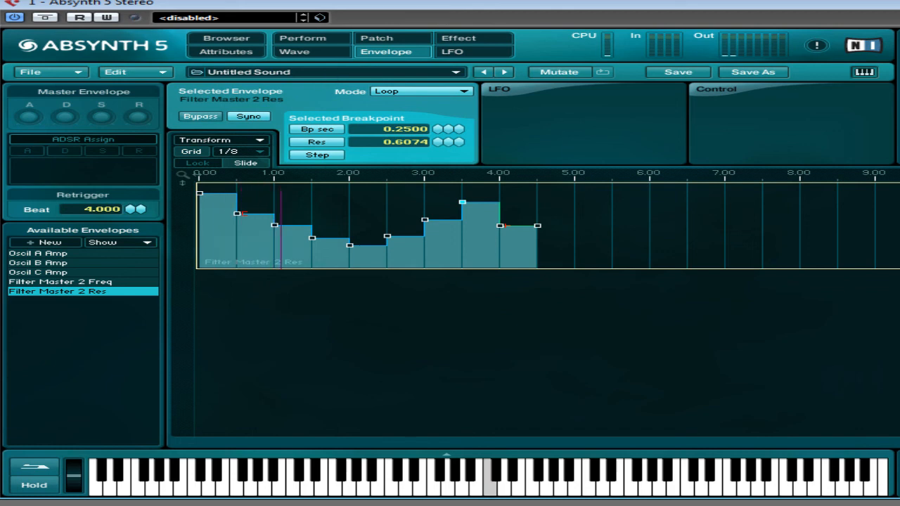
Create an Oscil A Main Pitch envelope and paste the looping rising step staircase onto it
left_click(377, 38)
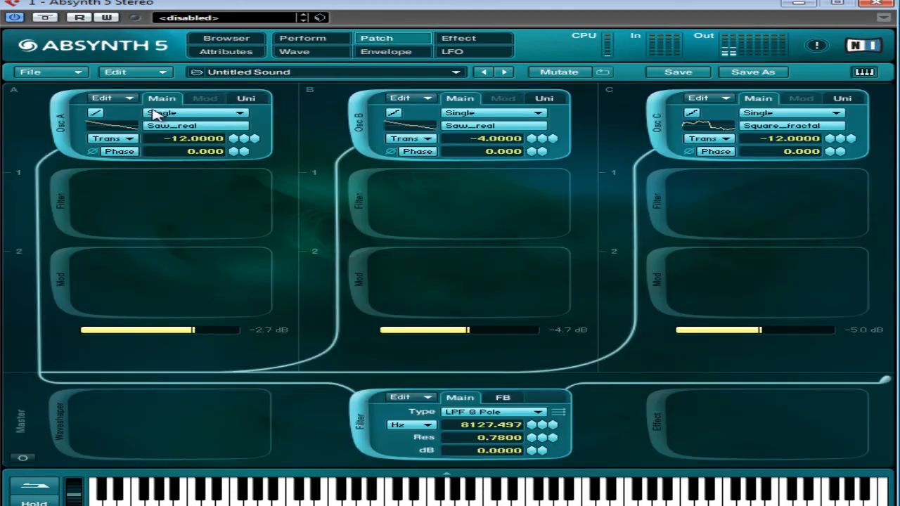
left_click(385, 51)
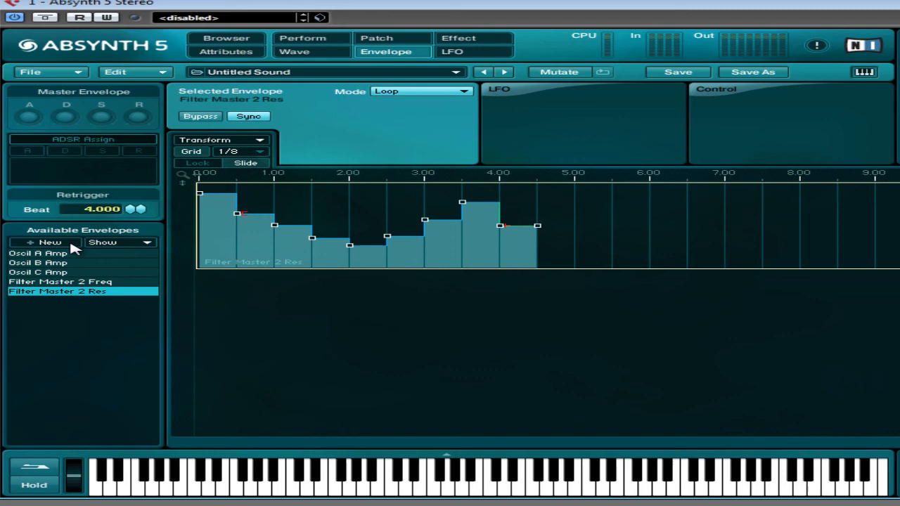
left_click(45, 241)
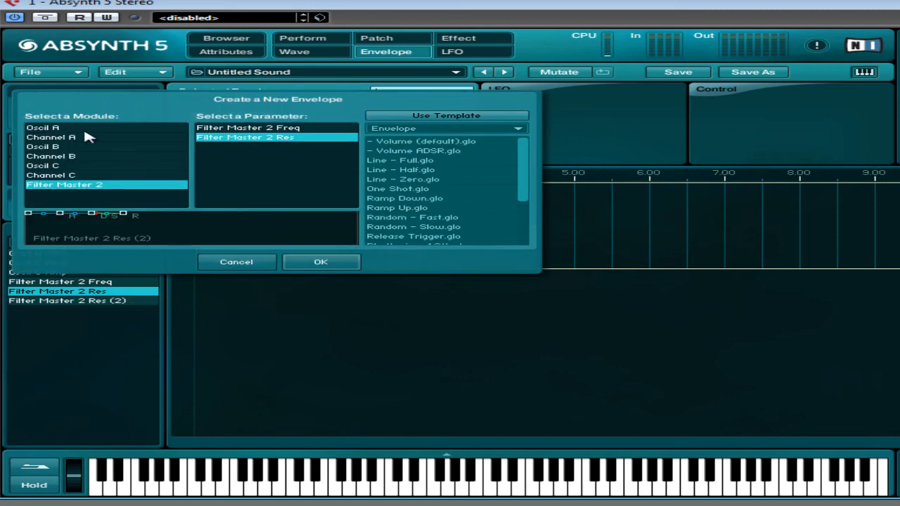
left_click(42, 127)
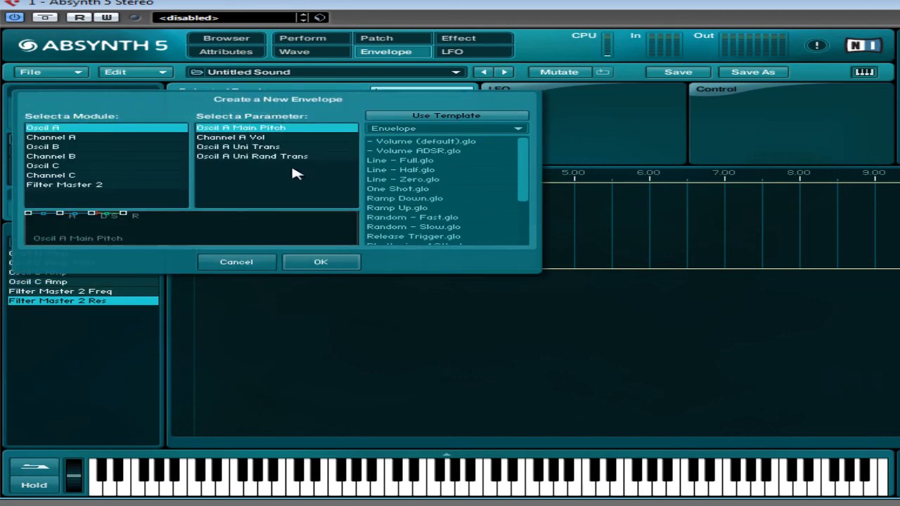
mouse_move(279, 135)
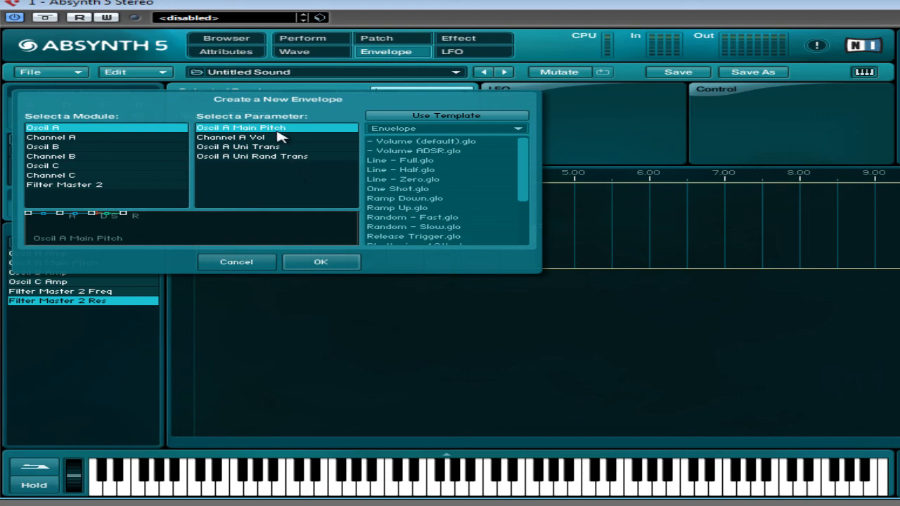
left_click(320, 261)
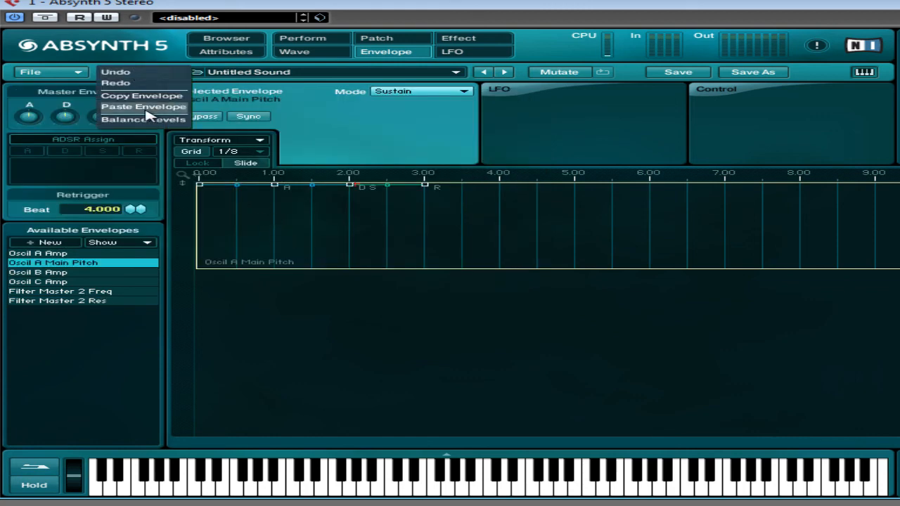
left_click(142, 107)
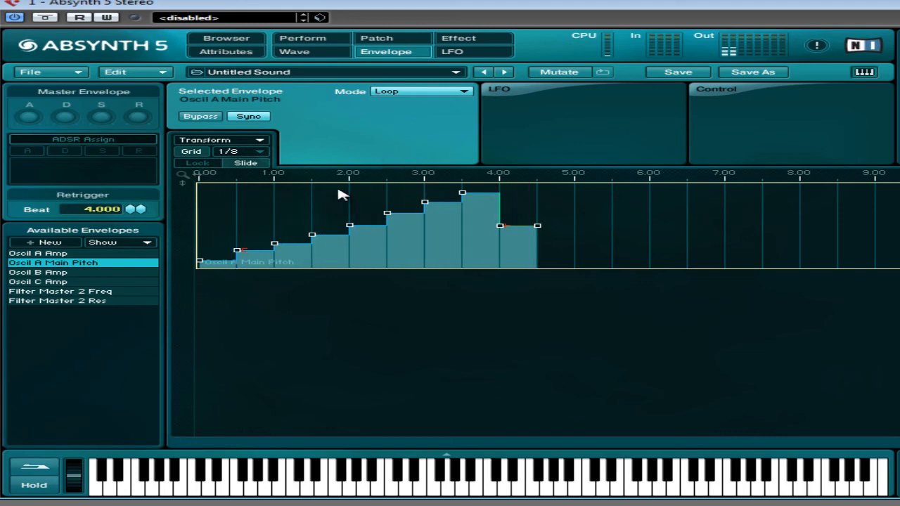
mouse_move(140, 371)
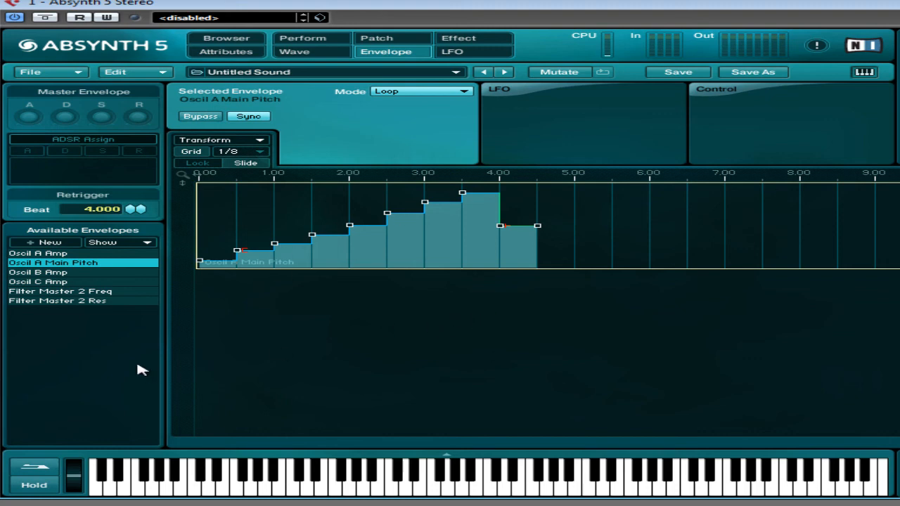